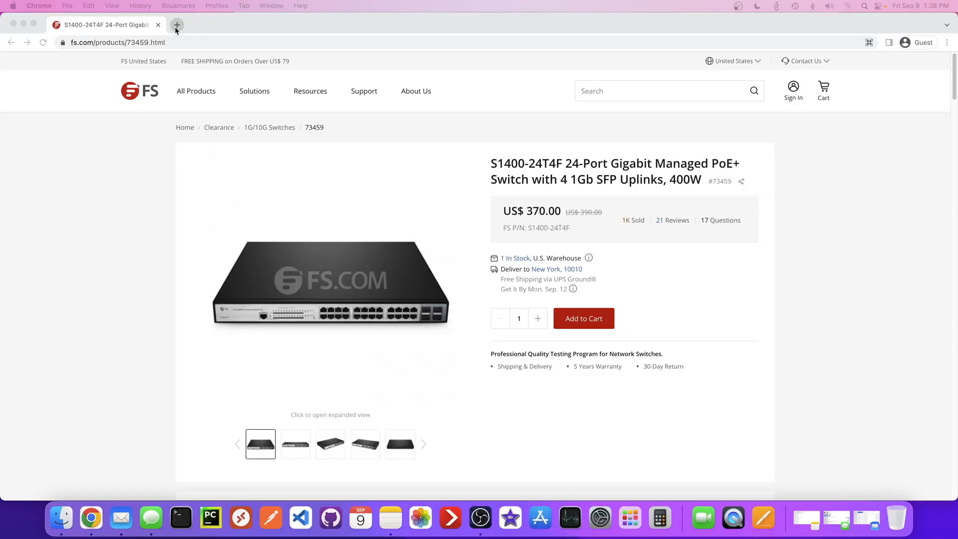
Step: Load fast.com in a new tab and let the speed test run to about 300 Mbps
{"action": "left_click", "coordinate": [177, 25]}
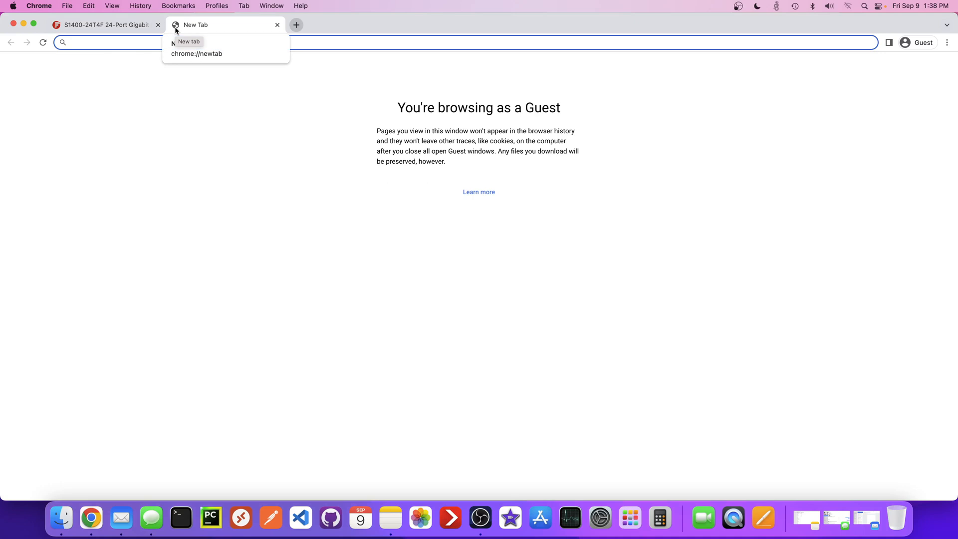
{"action": "type", "text": "fast.com"}
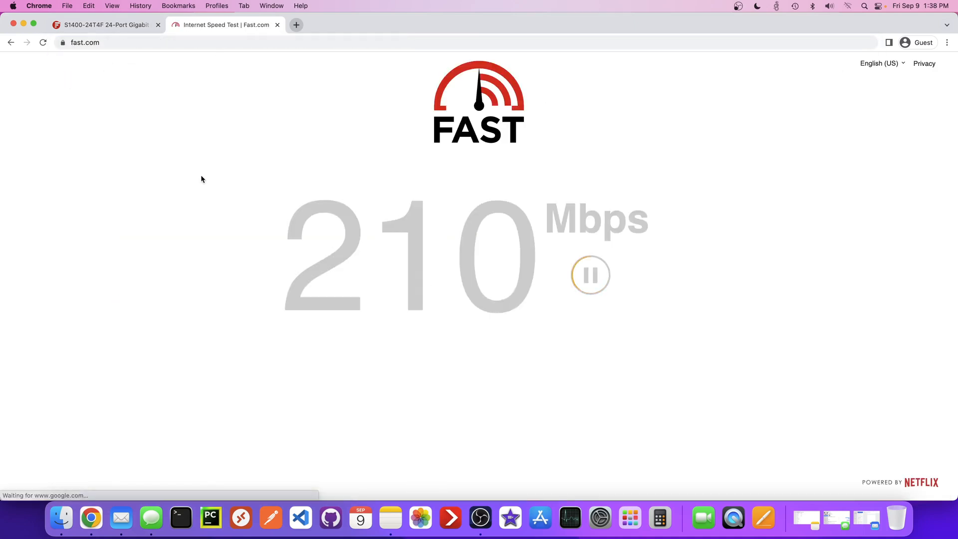
{"action": "mouse_move", "coordinate": [230, 235]}
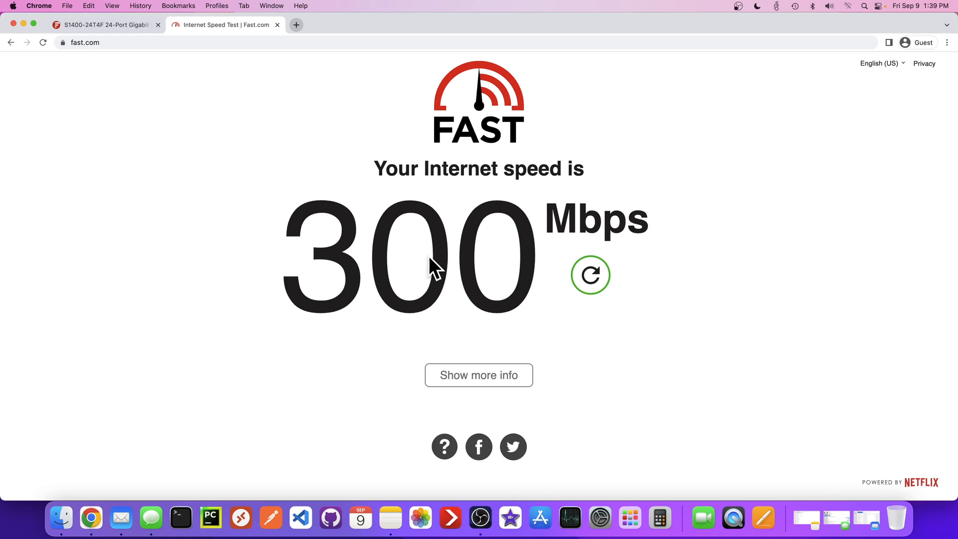
{"action": "mouse_move", "coordinate": [296, 25]}
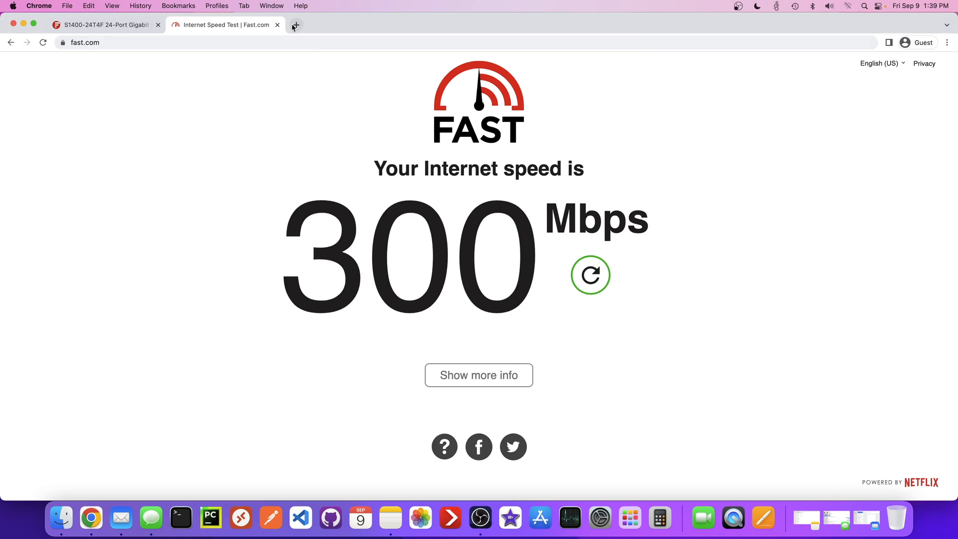
Step: Load the PoE+ Switches User Manual PDF in a new tab and jump to page 6 on configuring the switch
{"action": "left_click", "coordinate": [295, 25]}
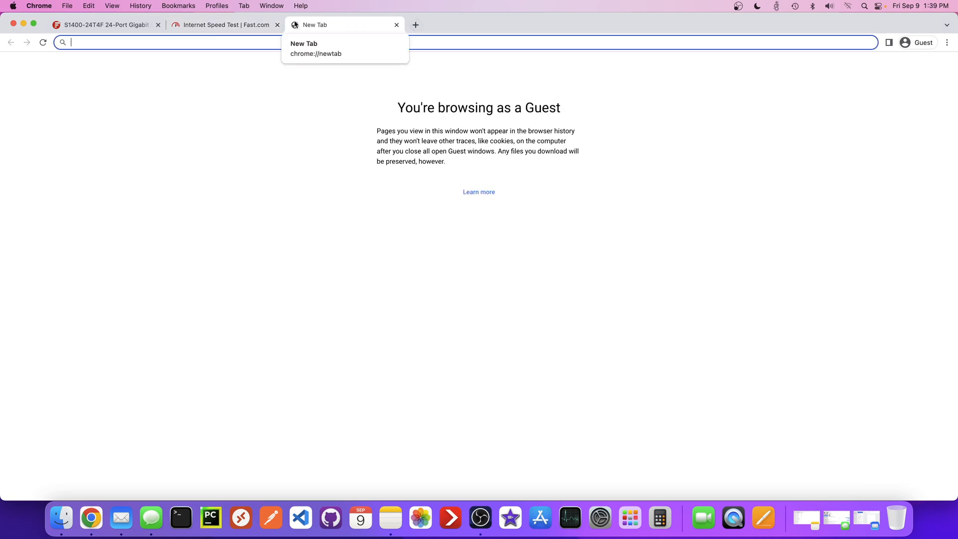
{"action": "type", "text": "192"}
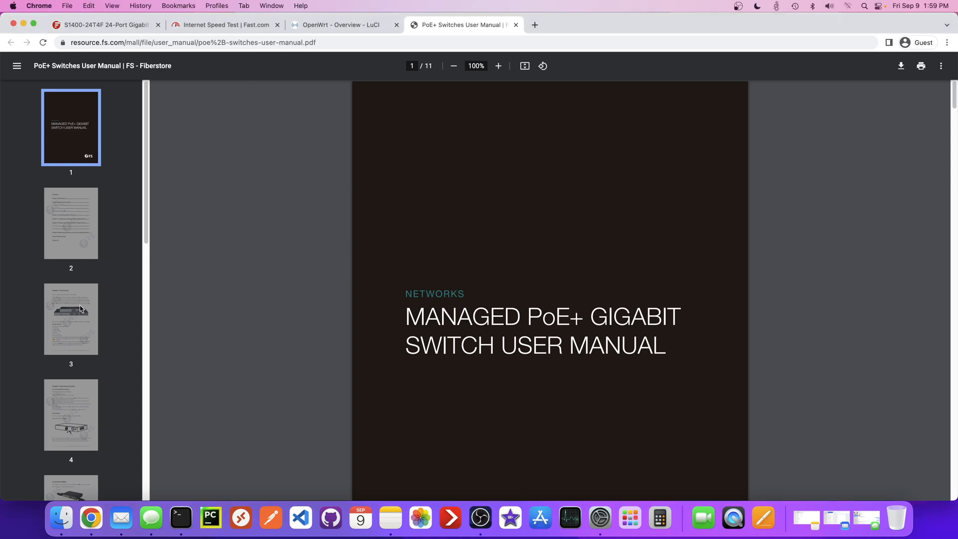
{"action": "left_click", "coordinate": [70, 414]}
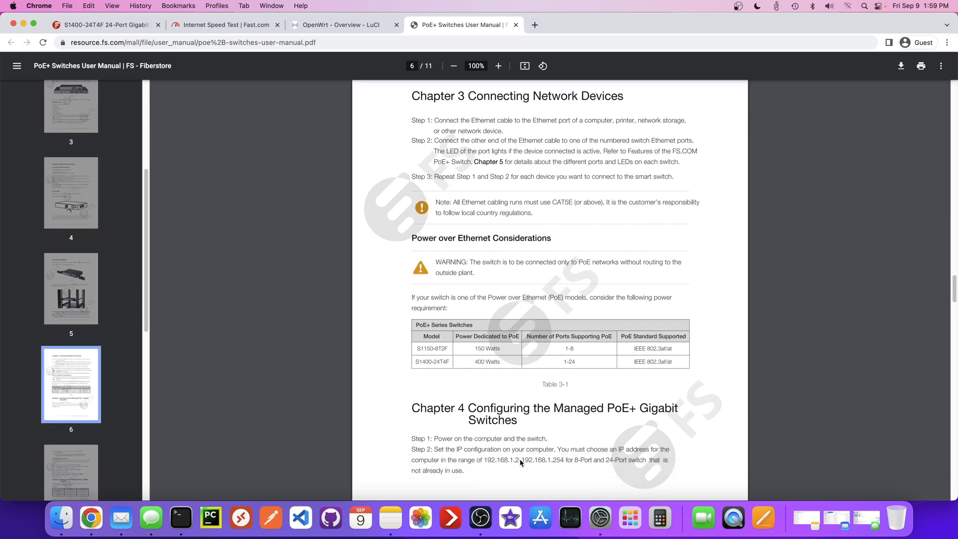
{"action": "mouse_move", "coordinate": [540, 247]}
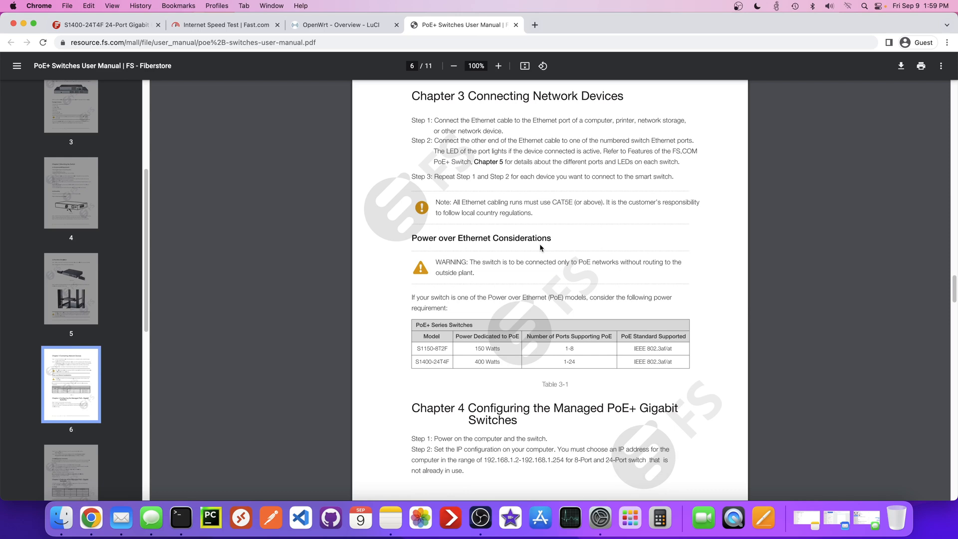
{"action": "mouse_move", "coordinate": [527, 192]}
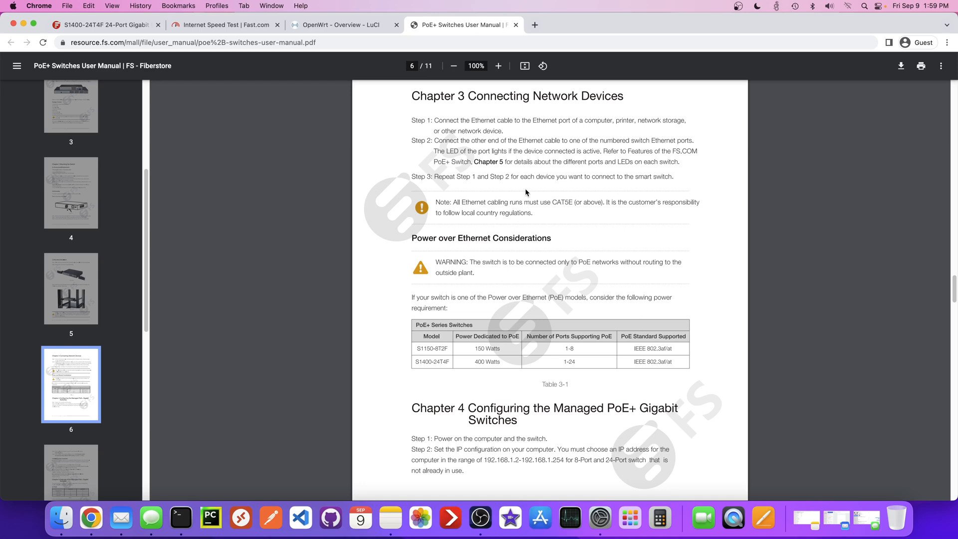
{"action": "mouse_move", "coordinate": [824, 15]}
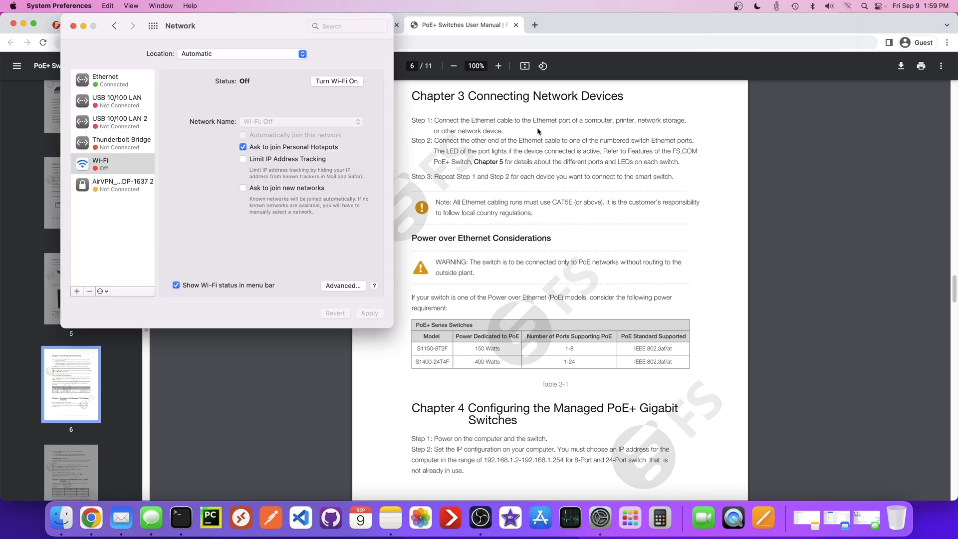
Step: Select Ethernet in Network preferences to set the manual address 192.168.1.2 with mask 255.255.255.0
{"action": "left_click", "coordinate": [112, 80]}
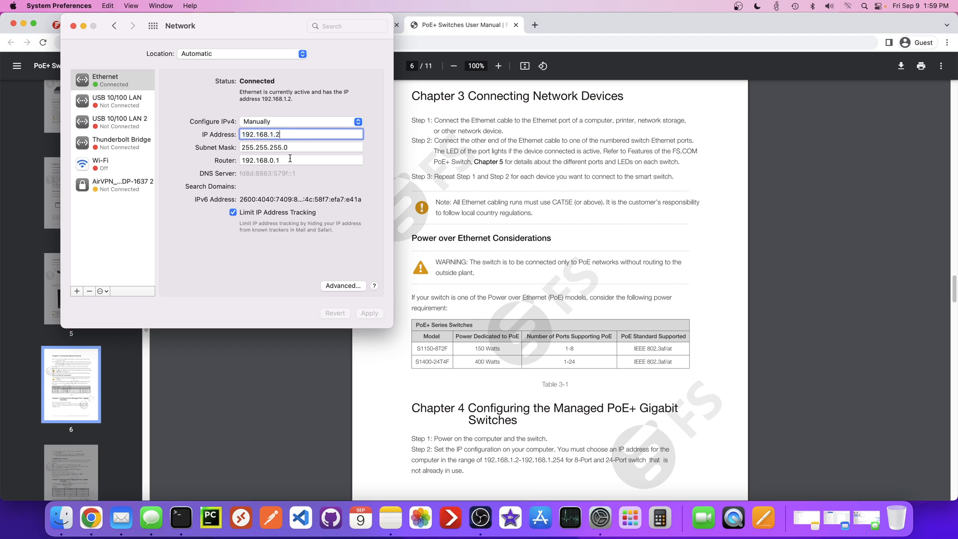
{"action": "mouse_move", "coordinate": [73, 26]}
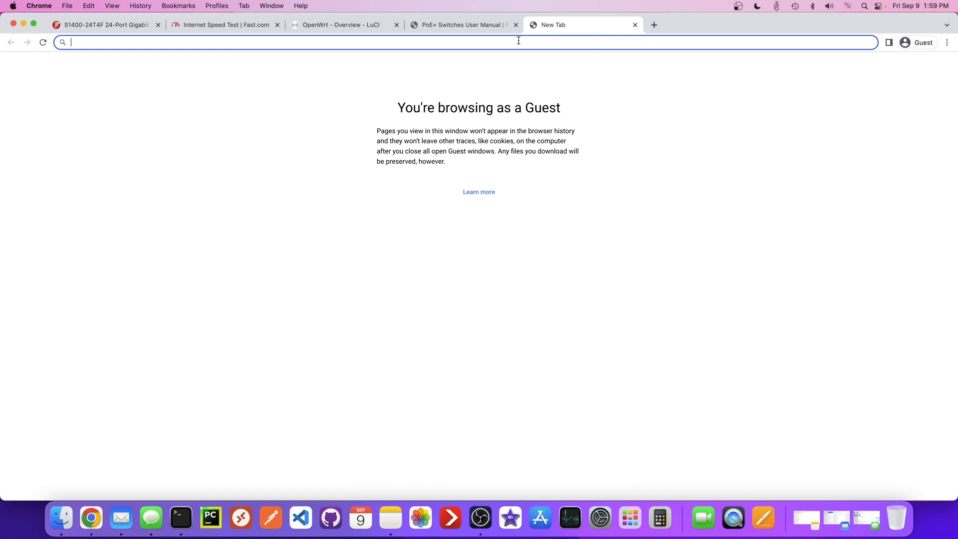
Step: Sign in to the switch at 192.168.1.1 as admin with its password
{"action": "type", "text": "192.168.1.1"}
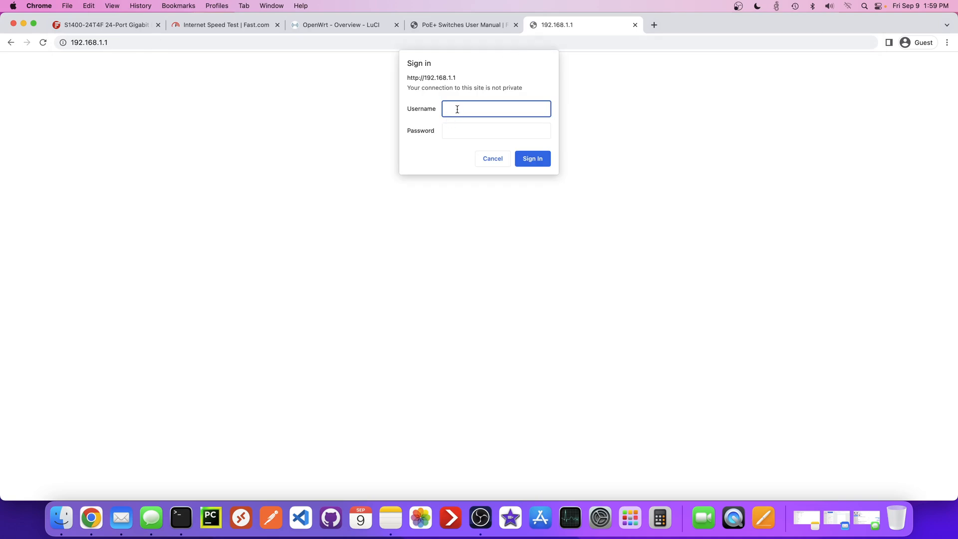
{"action": "type", "text": "admin"}
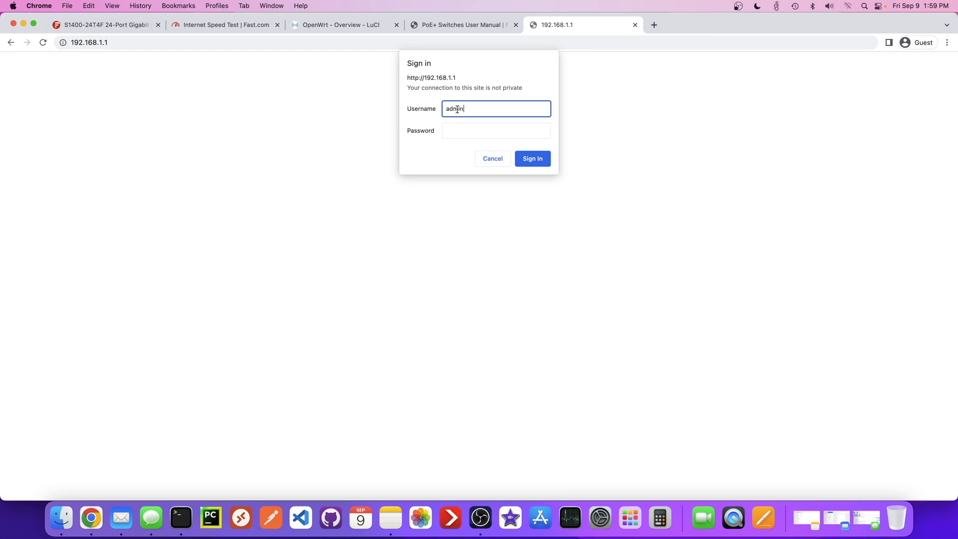
{"action": "left_click", "coordinate": [495, 130]}
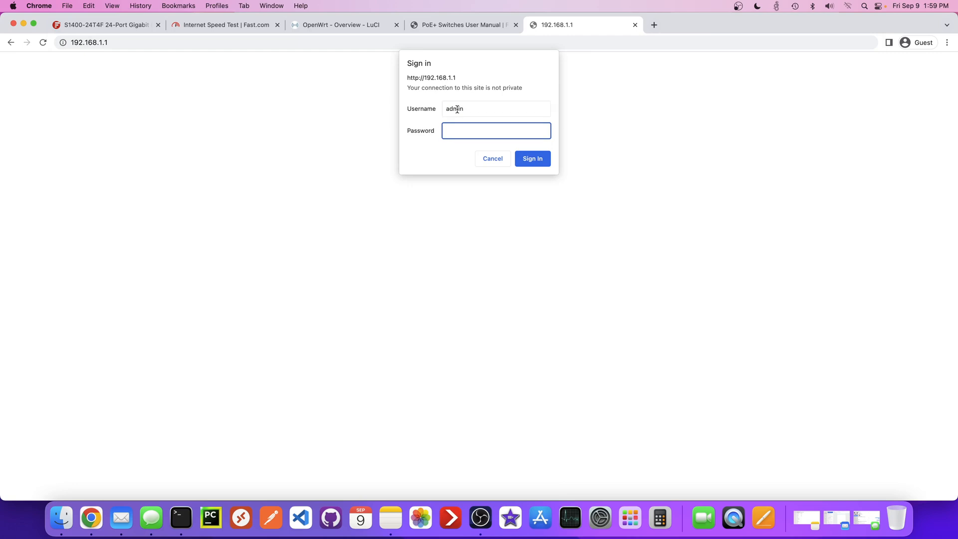
{"action": "left_click", "coordinate": [531, 158]}
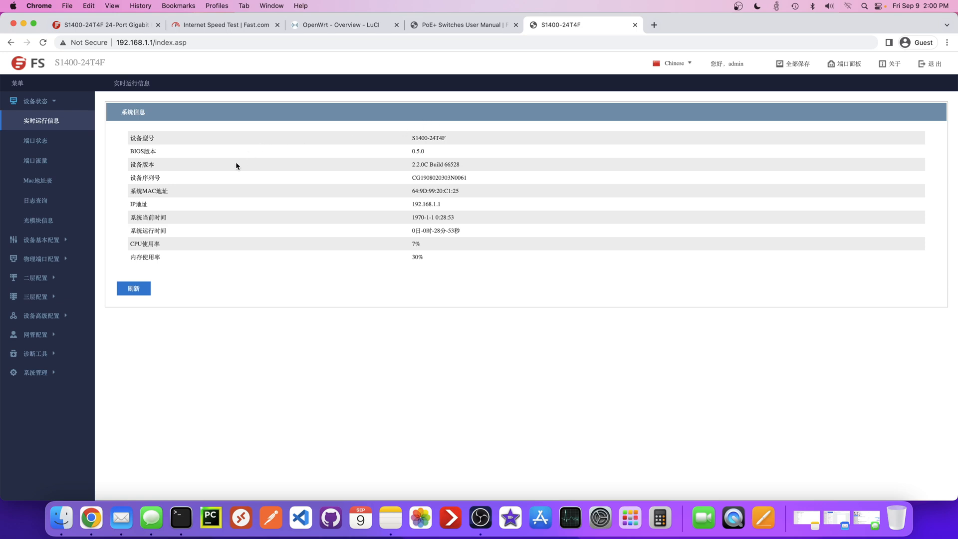
{"action": "mouse_move", "coordinate": [203, 237]}
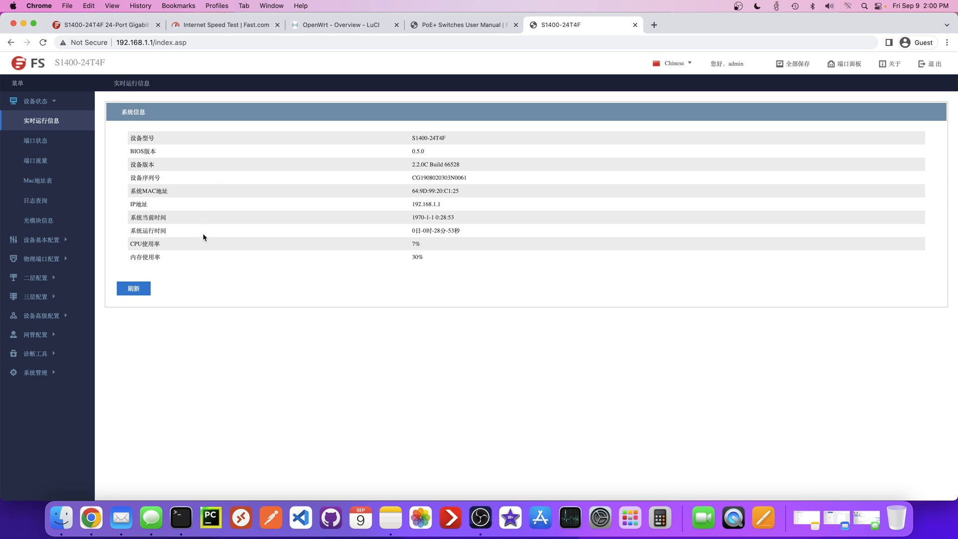
{"action": "mouse_move", "coordinate": [672, 75]}
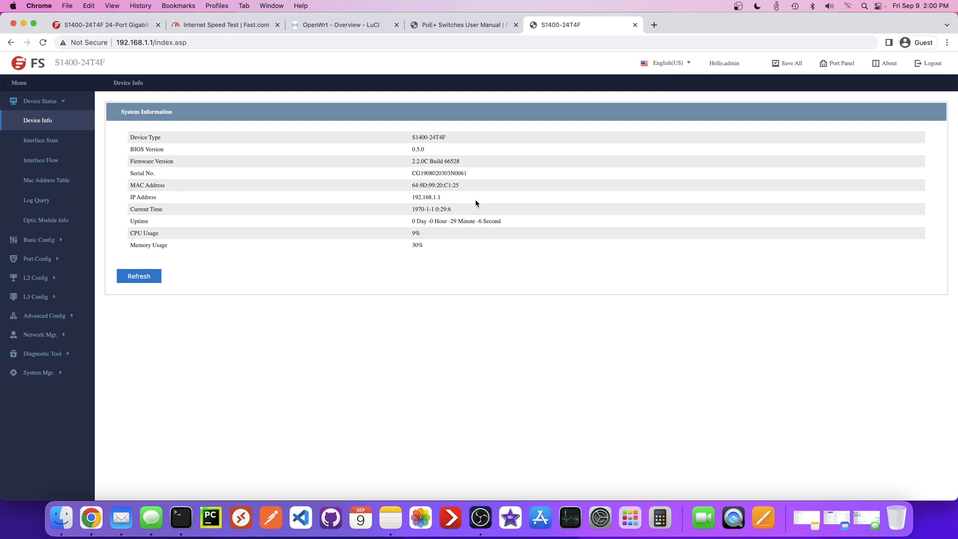
{"action": "mouse_move", "coordinate": [850, 228]}
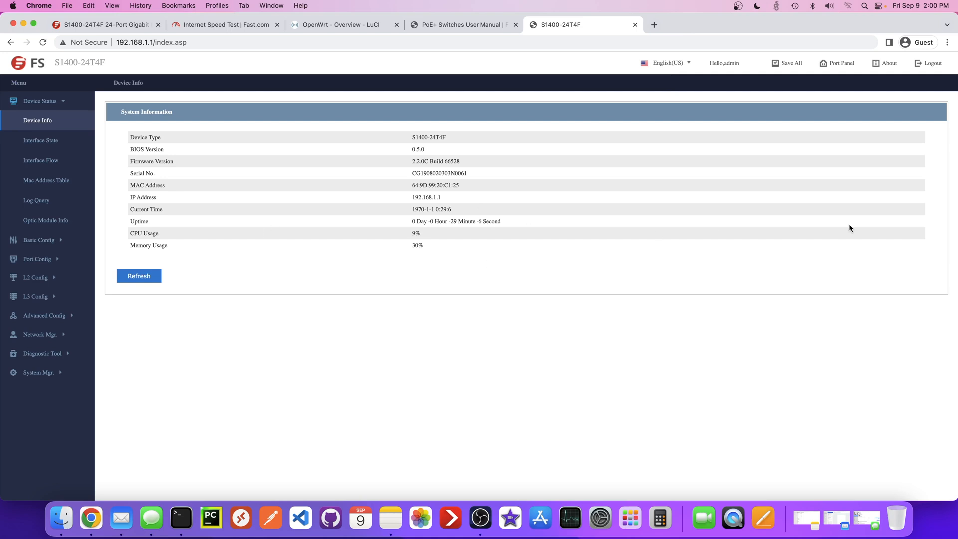
{"action": "mouse_move", "coordinate": [908, 445]}
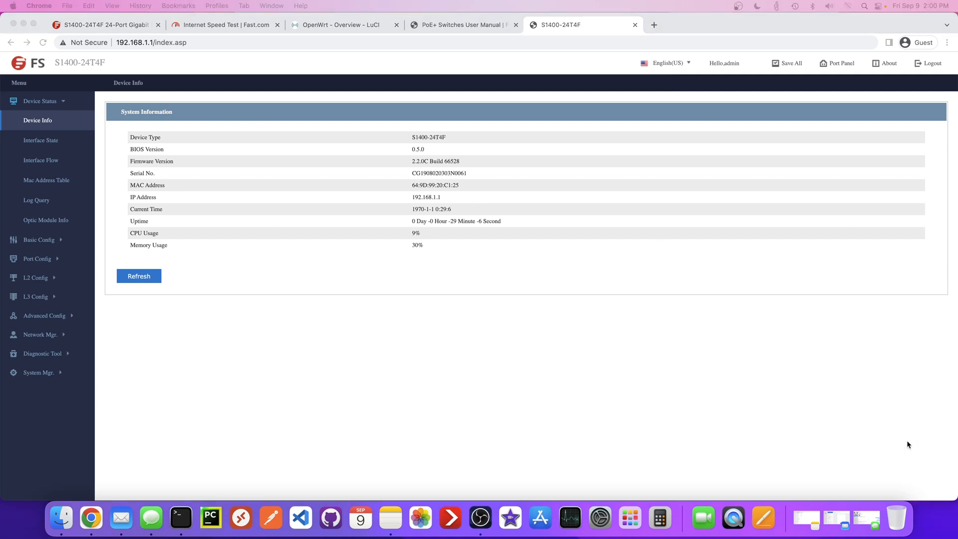
{"action": "mouse_move", "coordinate": [729, 408]}
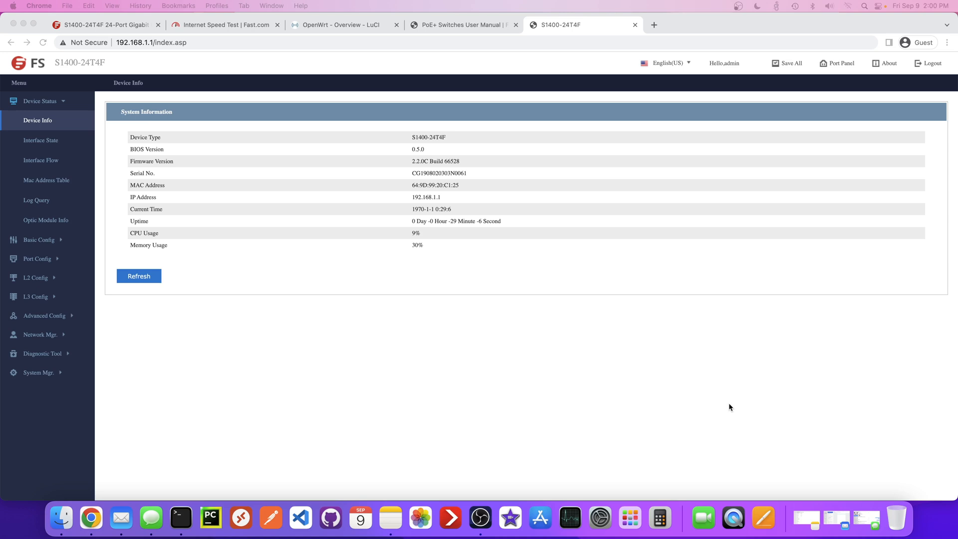
{"action": "mouse_move", "coordinate": [366, 213]}
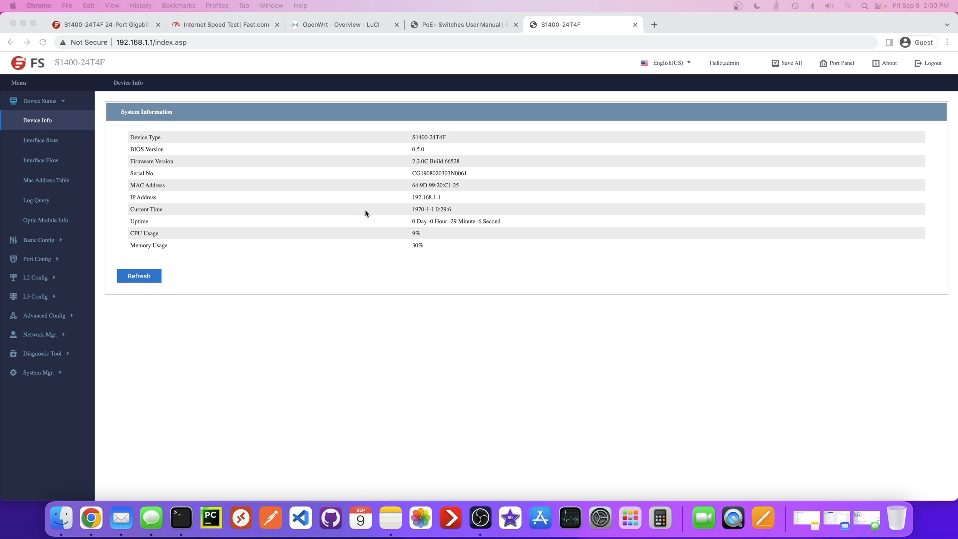
Step: Note the switch's IP address and expand the Basic Config menu after switching to English(US)
{"action": "double_click", "coordinate": [426, 196]}
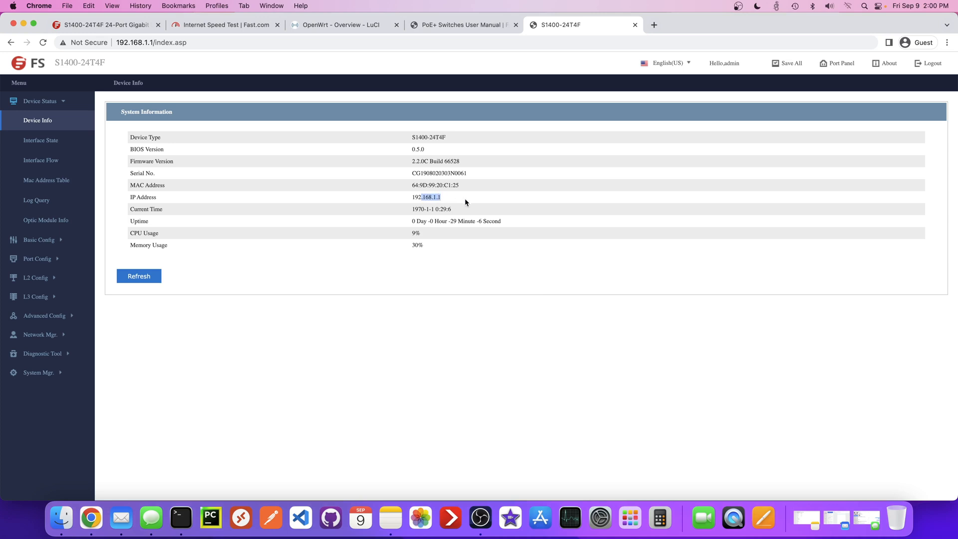
{"action": "mouse_move", "coordinate": [461, 217]}
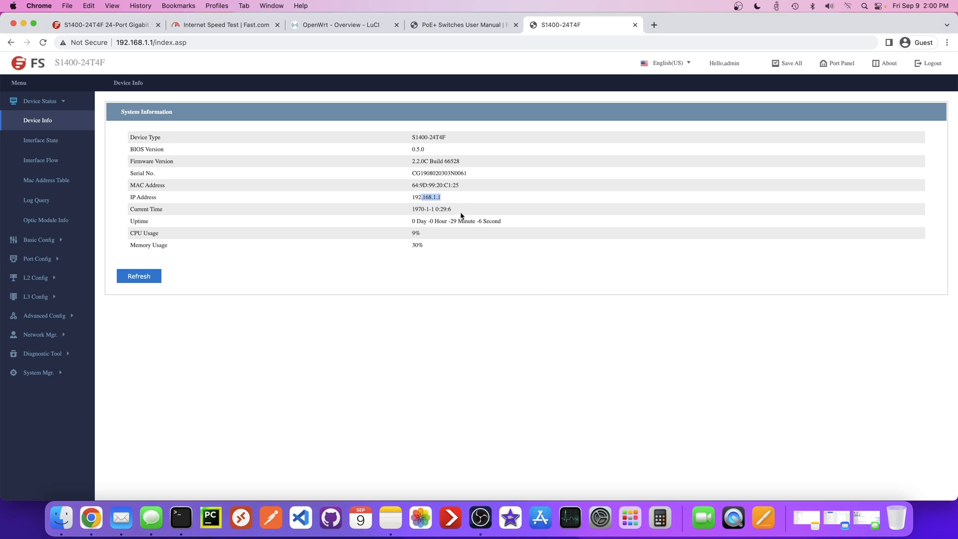
{"action": "mouse_move", "coordinate": [415, 216]}
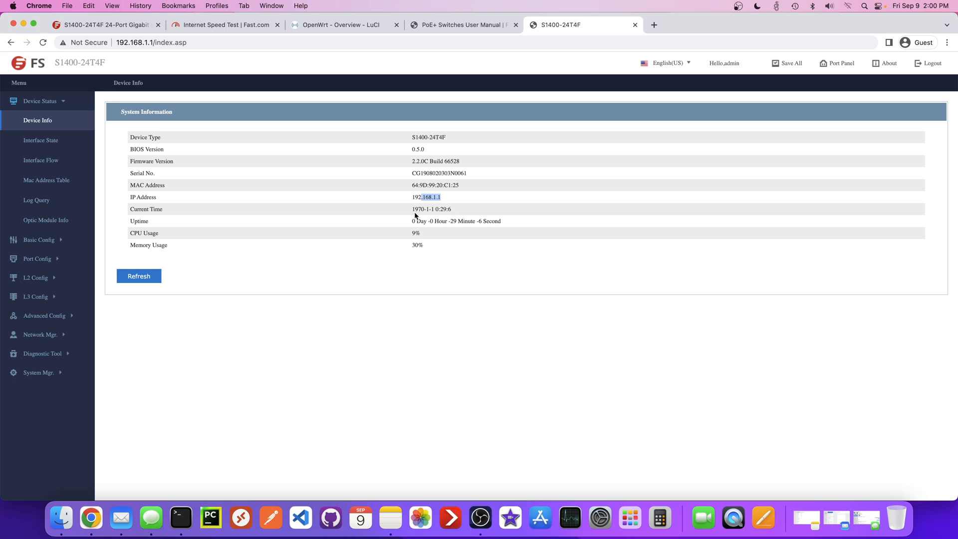
{"action": "left_click", "coordinate": [39, 119]}
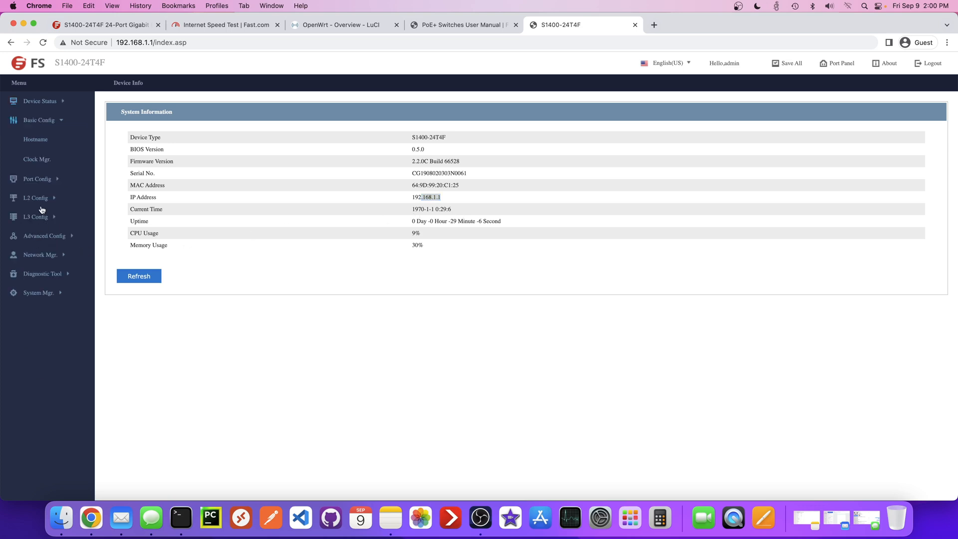
{"action": "mouse_move", "coordinate": [137, 197]}
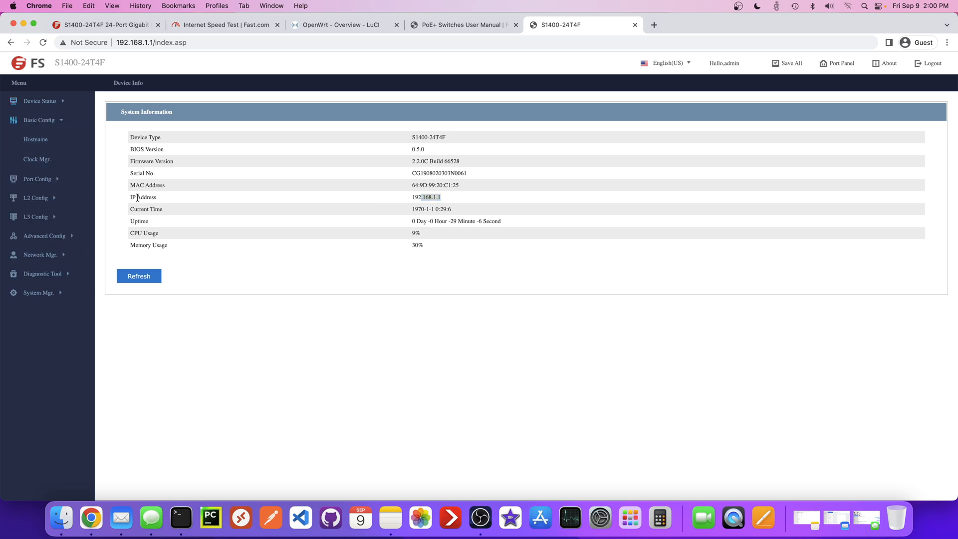
{"action": "mouse_move", "coordinate": [35, 139]}
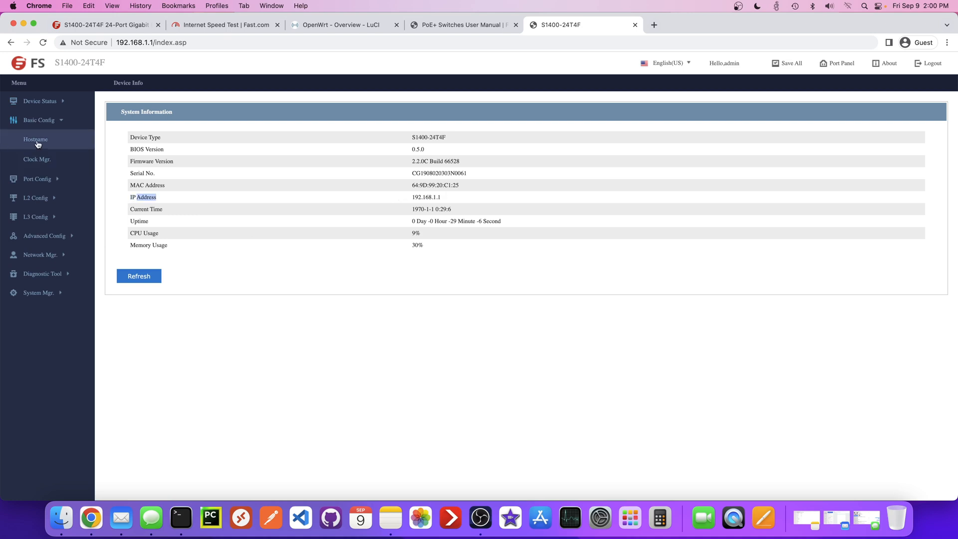
Step: Set the switch hostname to FSSwitch and apply it
{"action": "left_click", "coordinate": [35, 139]}
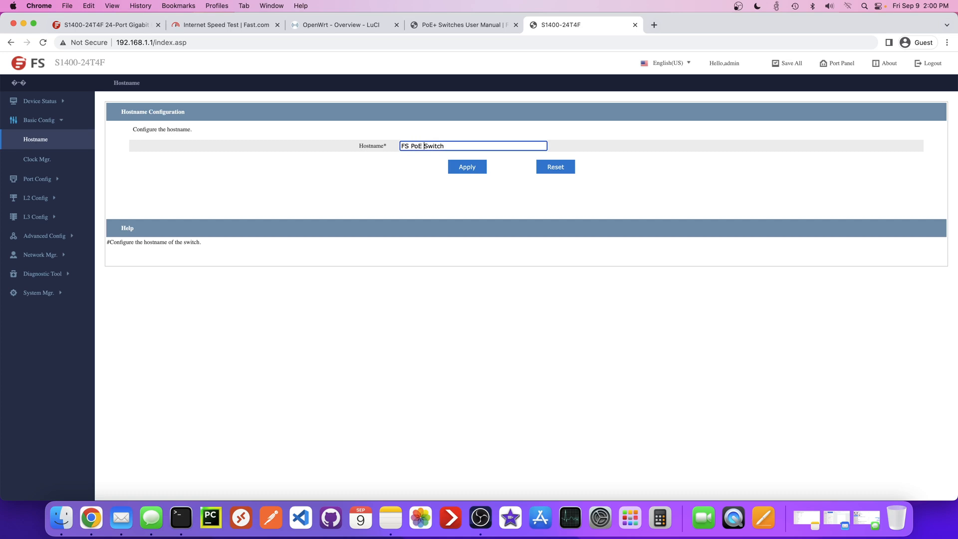
{"action": "left_click", "coordinate": [466, 167]}
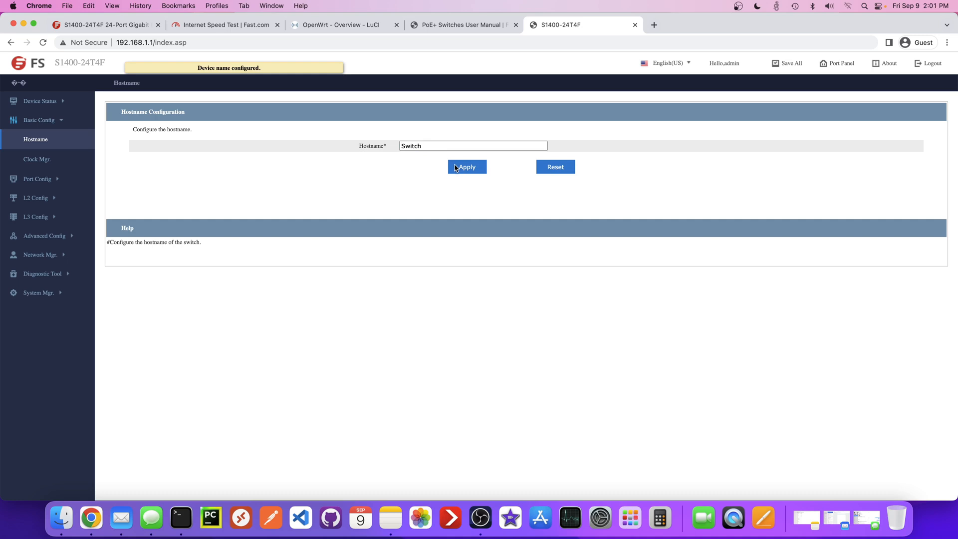
{"action": "left_click", "coordinate": [466, 167]}
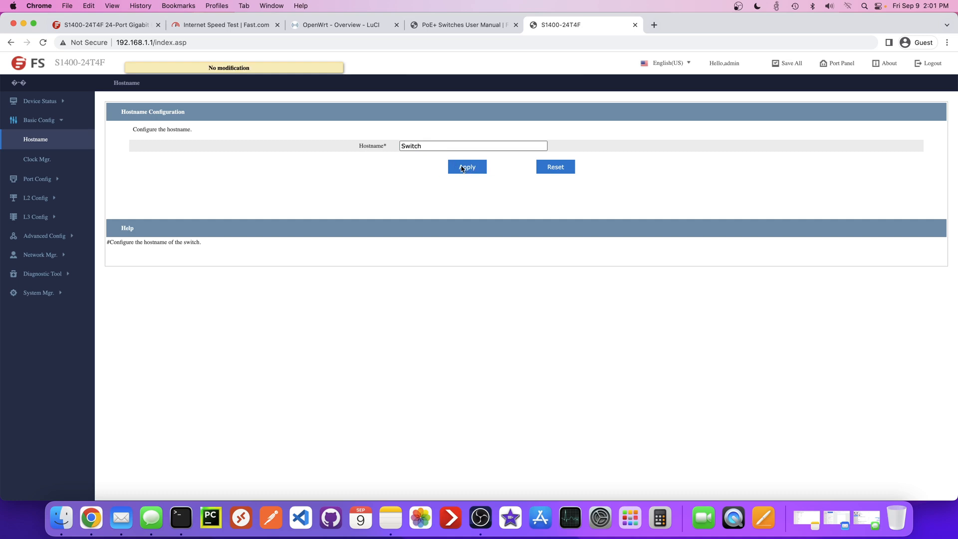
{"action": "left_click", "coordinate": [473, 146]}
{"action": "type", "text": "FS"}
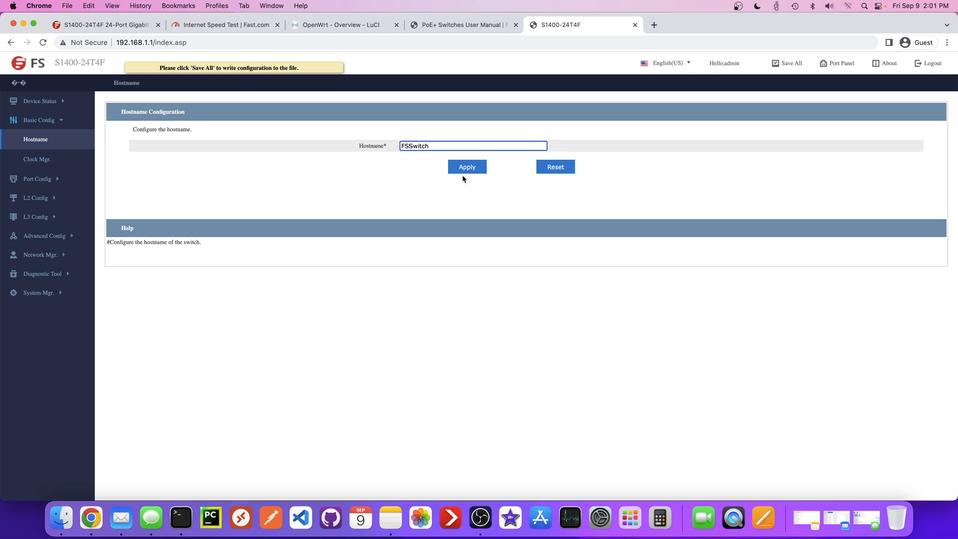
{"action": "left_click", "coordinate": [466, 167]}
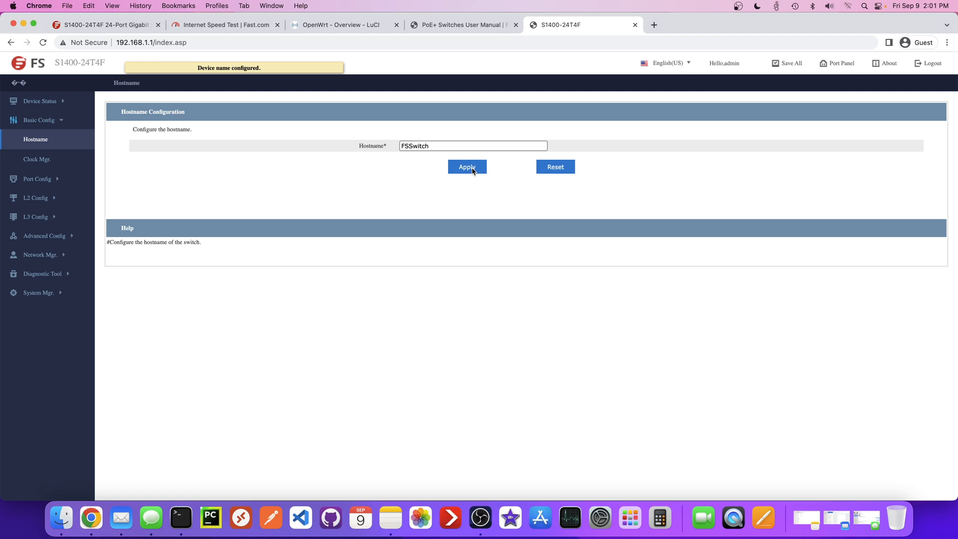
Step: Save the running configuration permanently with Save All and confirm OK
{"action": "left_click", "coordinate": [467, 166]}
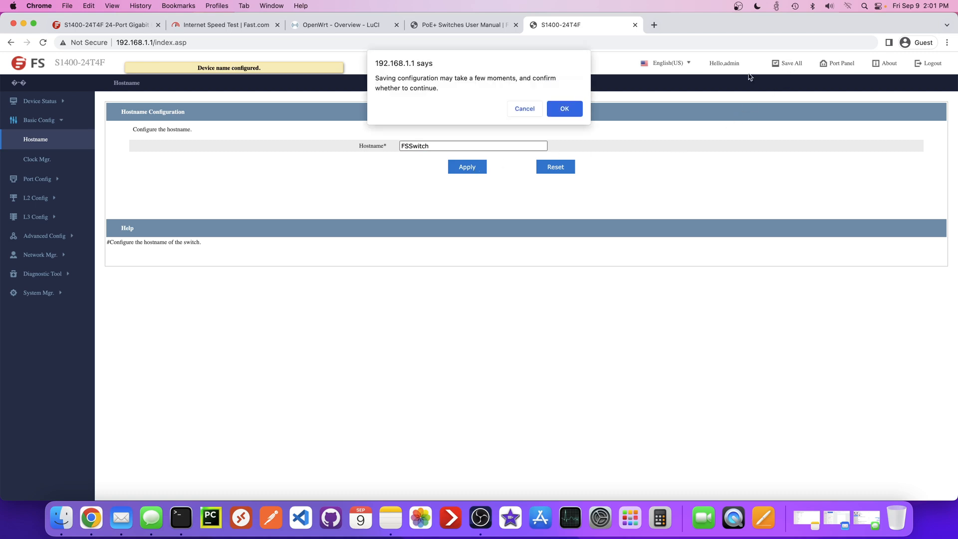
{"action": "left_click", "coordinate": [563, 108]}
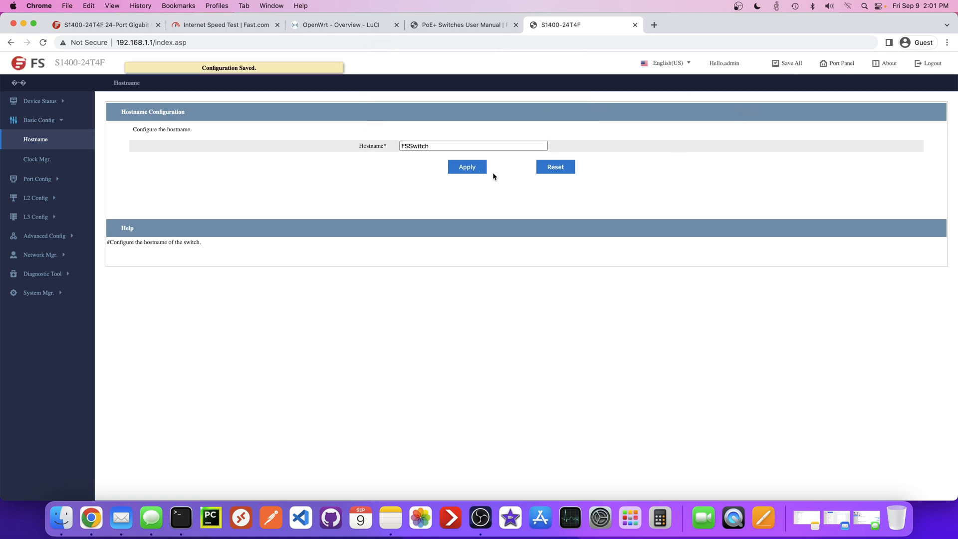
{"action": "left_click", "coordinate": [467, 166]}
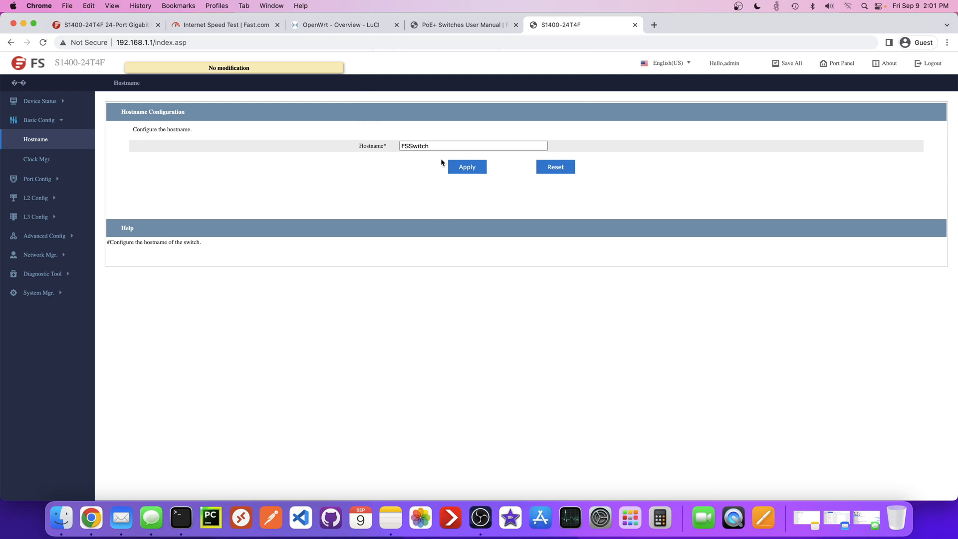
{"action": "mouse_move", "coordinate": [100, 171]}
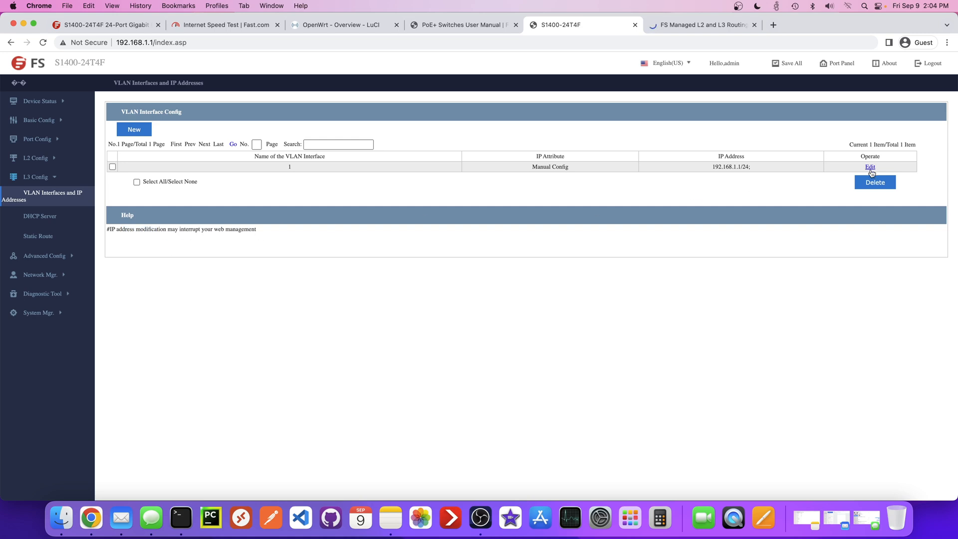
Step: Edit VLAN interface 1's IPv4 settings to start entering a new 192.168.0 primary address
{"action": "left_click", "coordinate": [869, 167]}
{"action": "type", "text": "192.168.0.11"}
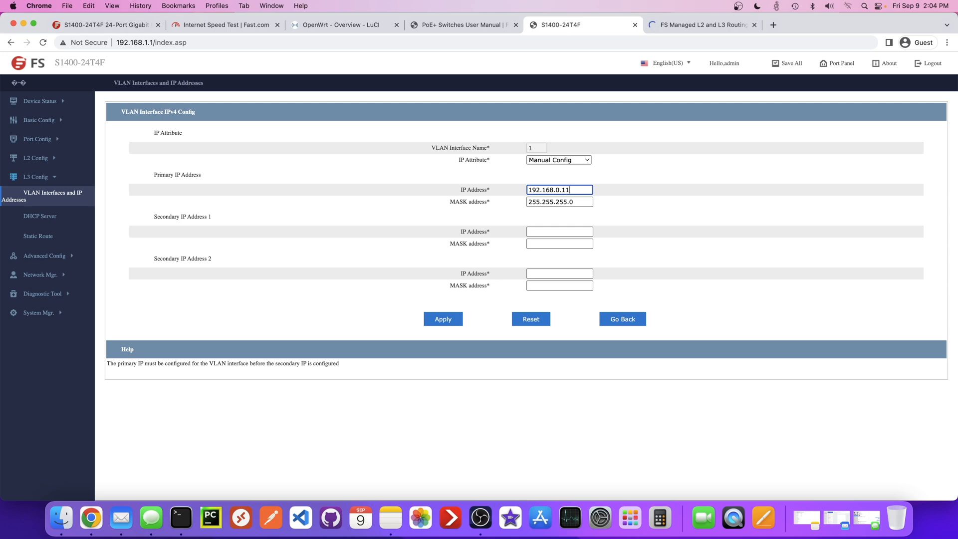
Step: Check the OpenWrt router's DHCP leases for any device ending in 111, then return to the switch tab
{"action": "left_click", "coordinate": [345, 25]}
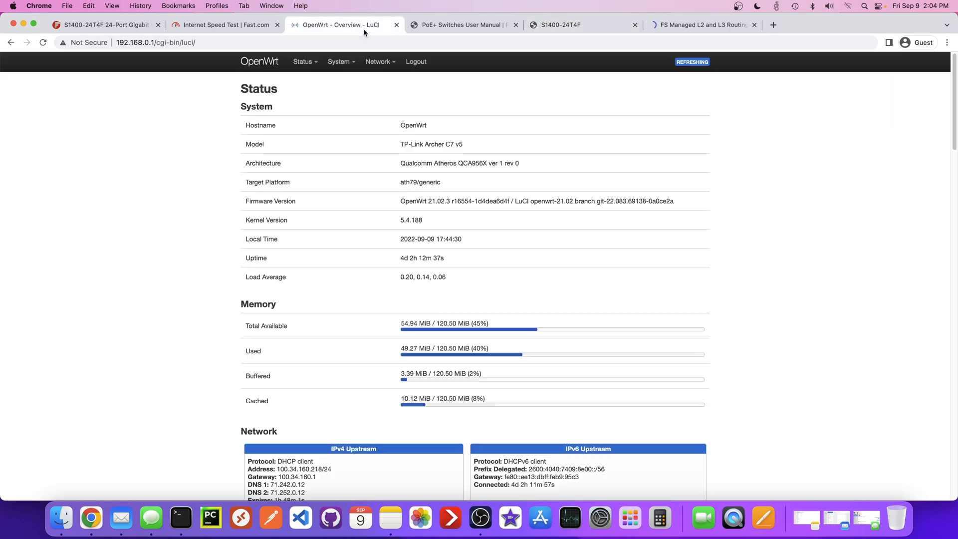
{"action": "scroll", "scroll_direction": "down", "scroll_amount": 3}
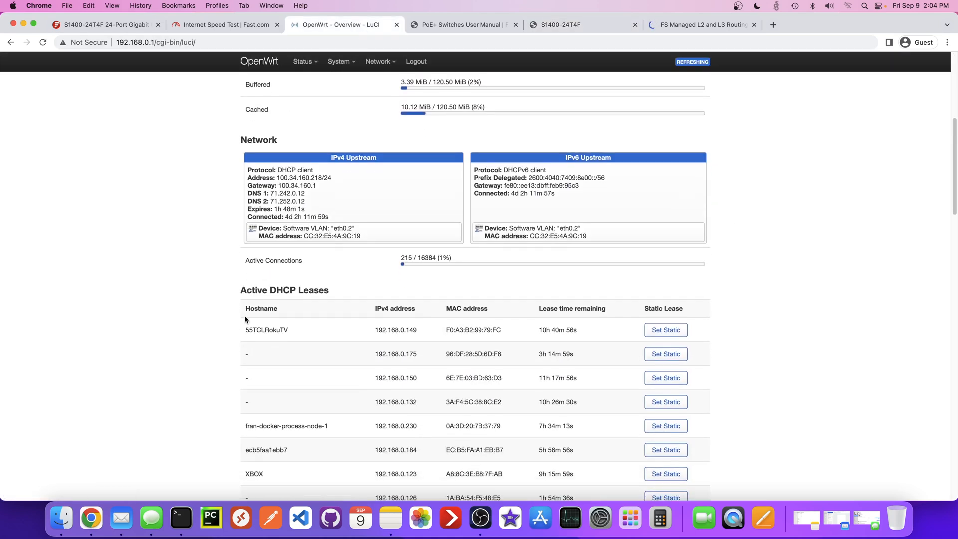
{"action": "scroll", "scroll_direction": "down", "scroll_amount": 3}
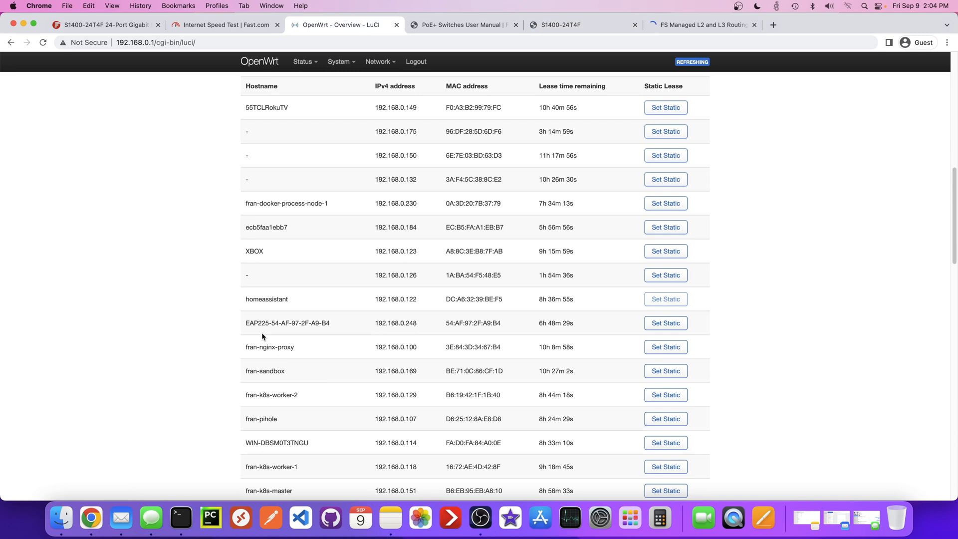
{"action": "scroll", "scroll_direction": "down", "scroll_amount": 3}
{"action": "type", "text": "111"}
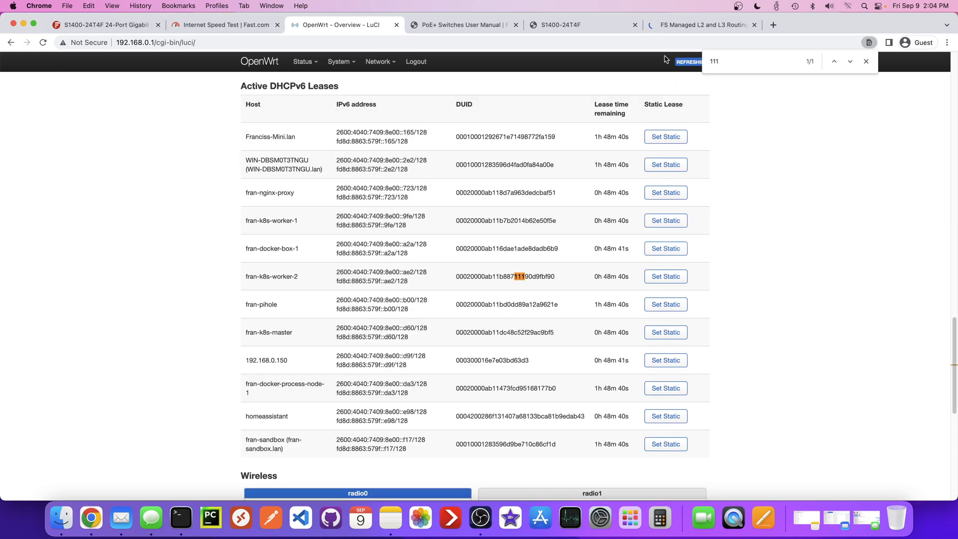
{"action": "left_click", "coordinate": [556, 23]}
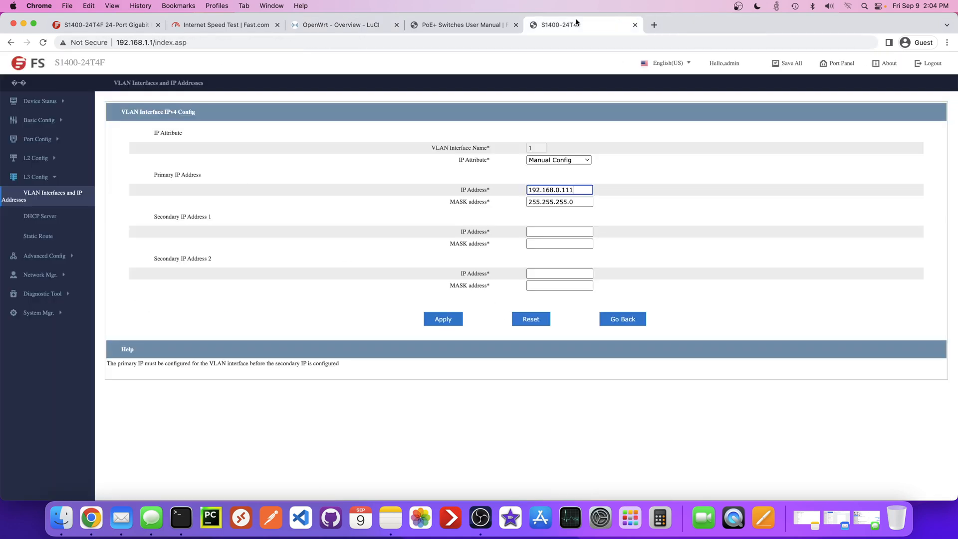
{"action": "mouse_move", "coordinate": [561, 216]}
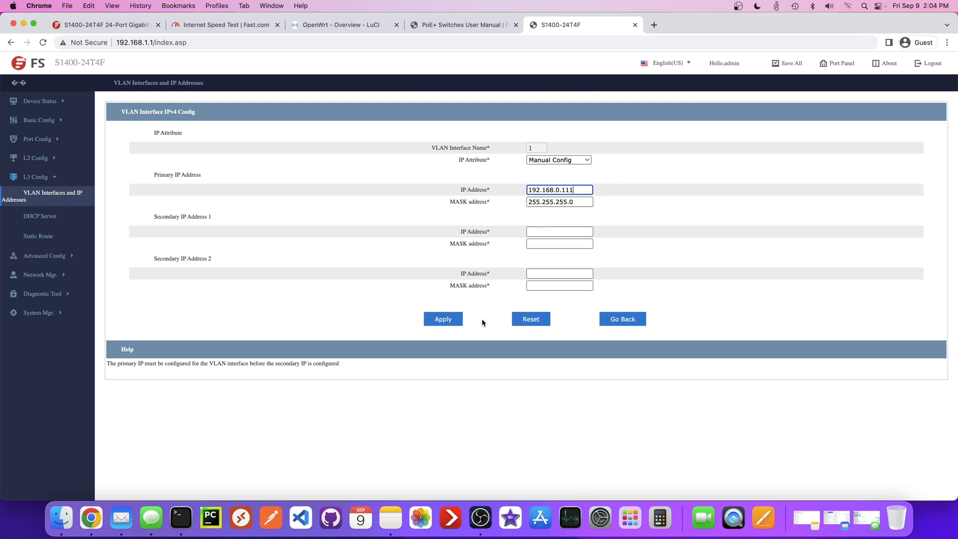
Step: Keep Manual Config and apply address 192.168.0.111 with mask 255.255.255.0 to VLAN interface 1
{"action": "left_click", "coordinate": [557, 160]}
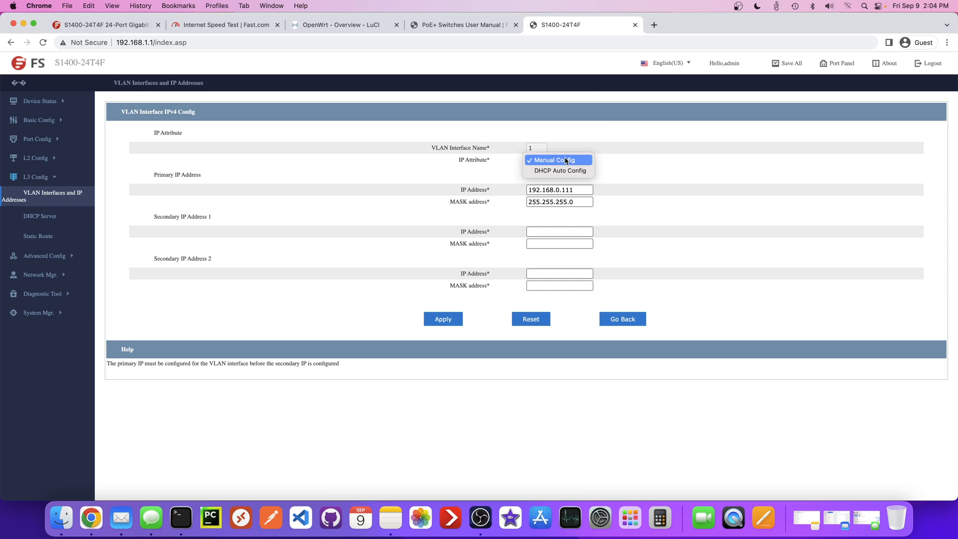
{"action": "left_click", "coordinate": [557, 159]}
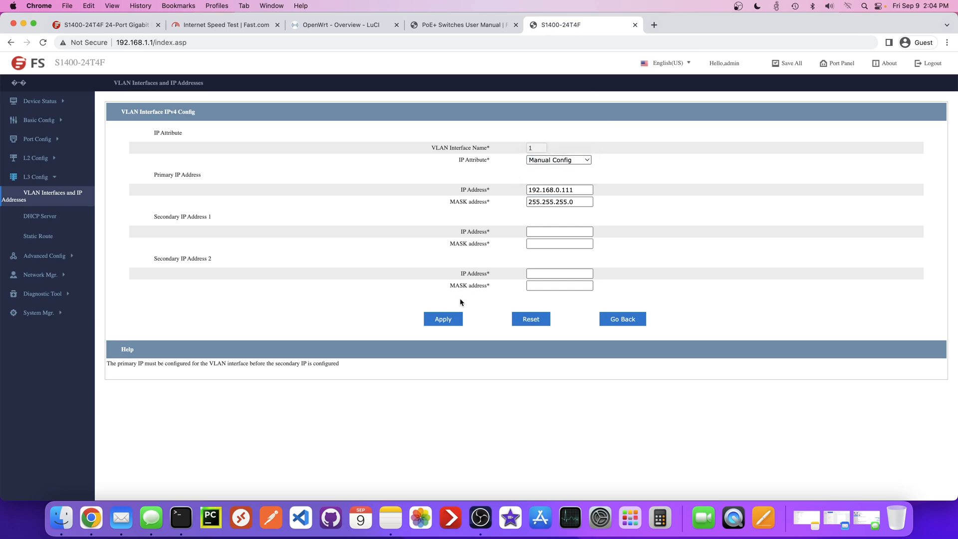
{"action": "left_click", "coordinate": [442, 318]}
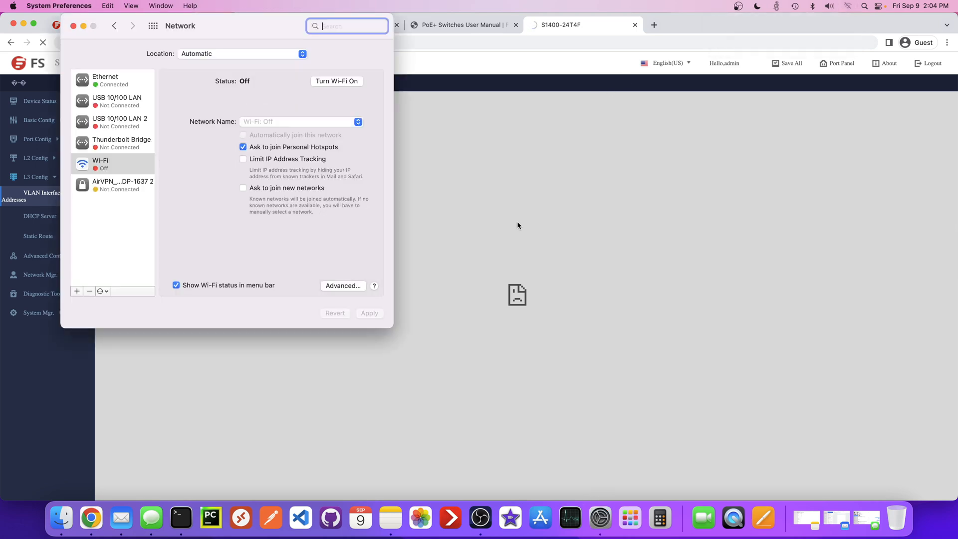
Step: Set the Mac's Ethernet Configure IPv4 to Using DHCP instead of manually
{"action": "left_click", "coordinate": [113, 80]}
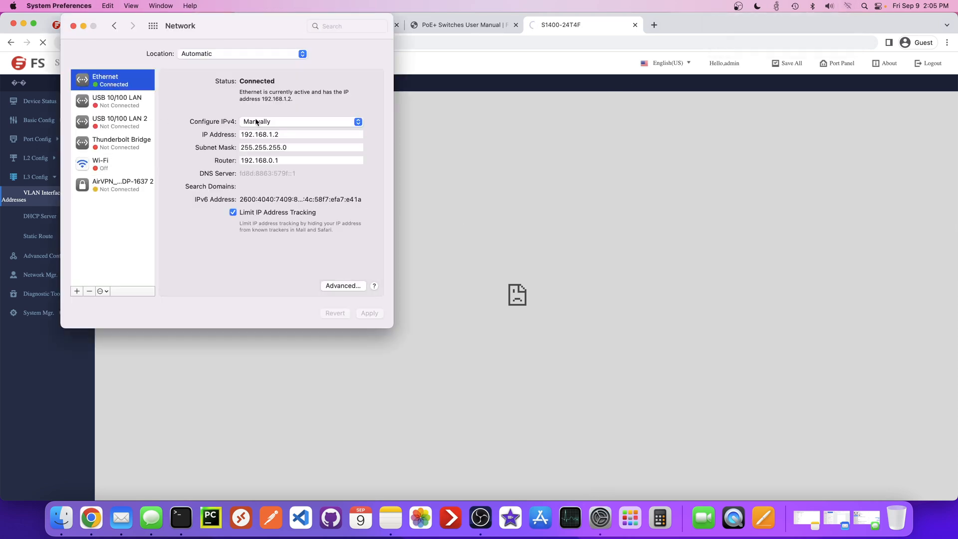
{"action": "left_click", "coordinate": [300, 121]}
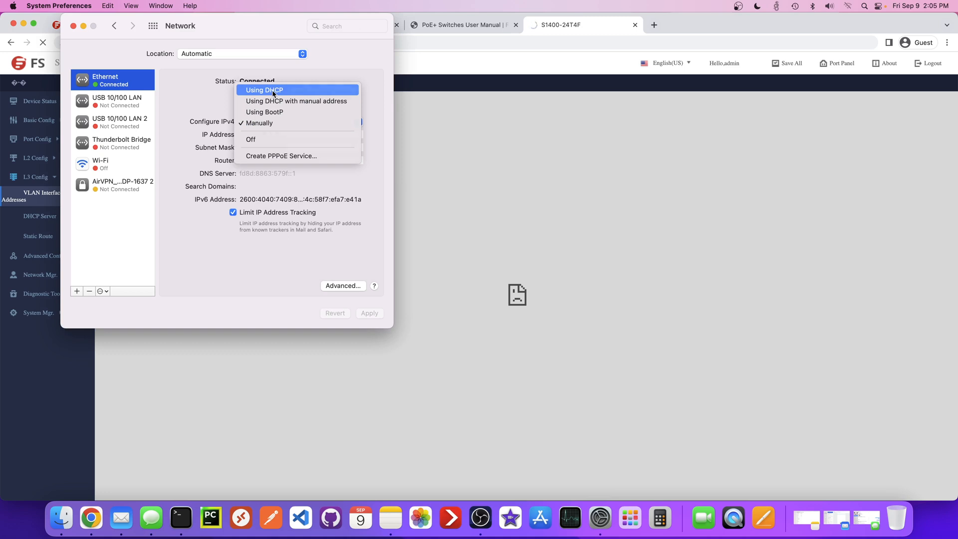
{"action": "left_click", "coordinate": [264, 90]}
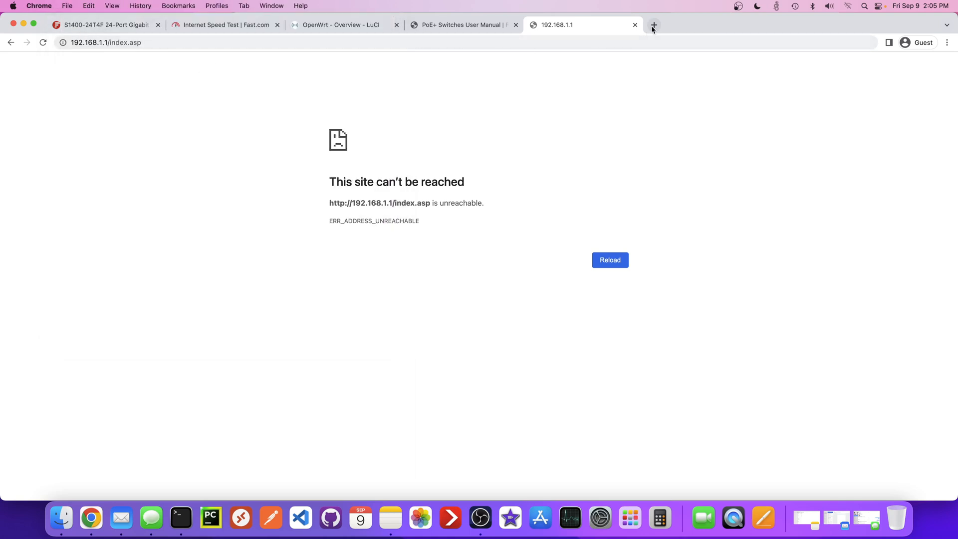
Step: Close the speed test tab, sign in to the switch at 192.168.0.111 as admin, and return to the user manual
{"action": "left_click", "coordinate": [225, 24]}
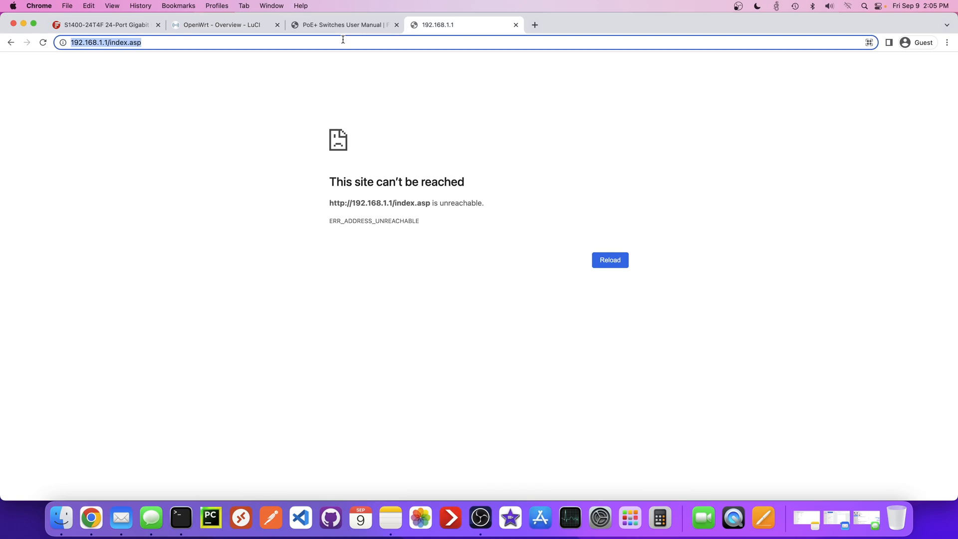
{"action": "type", "text": "192.168.0.111"}
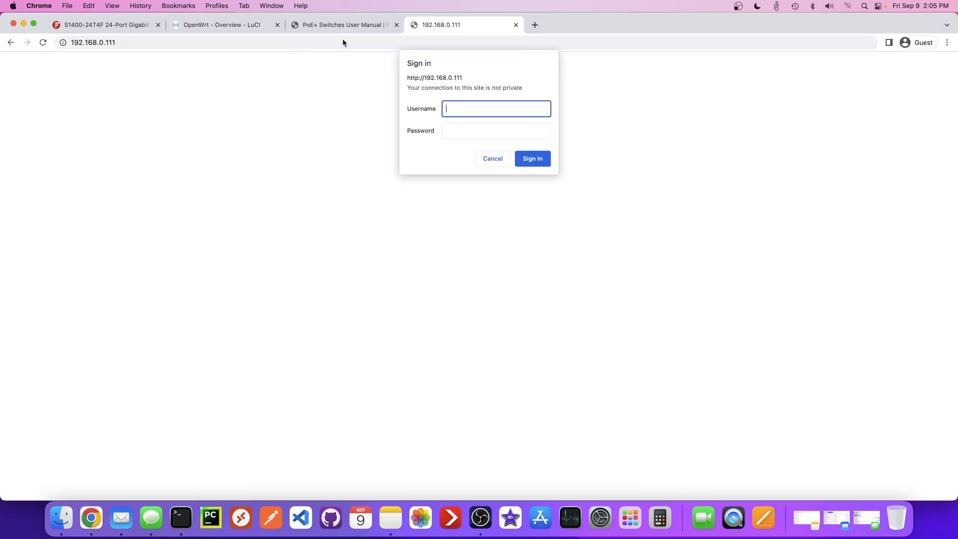
{"action": "type", "text": "admin"}
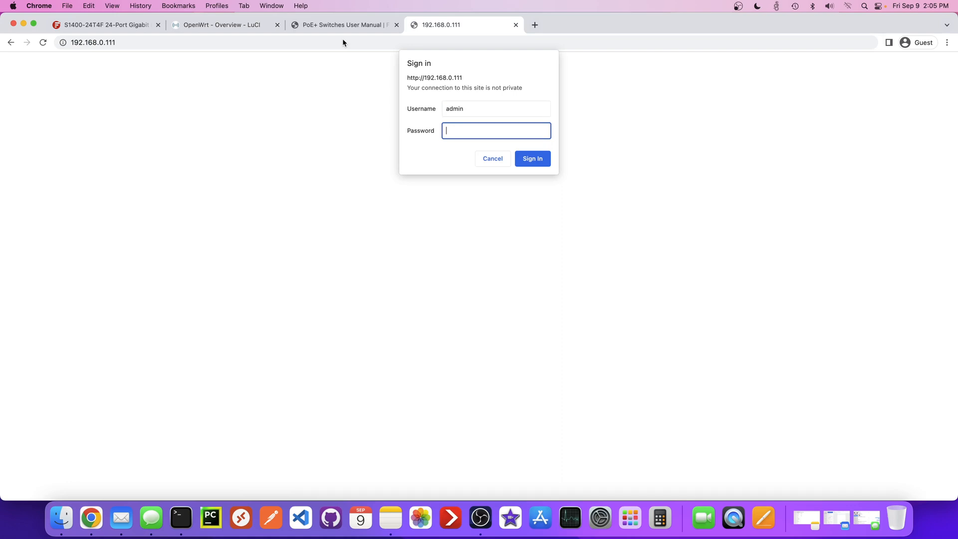
{"action": "left_click", "coordinate": [531, 158]}
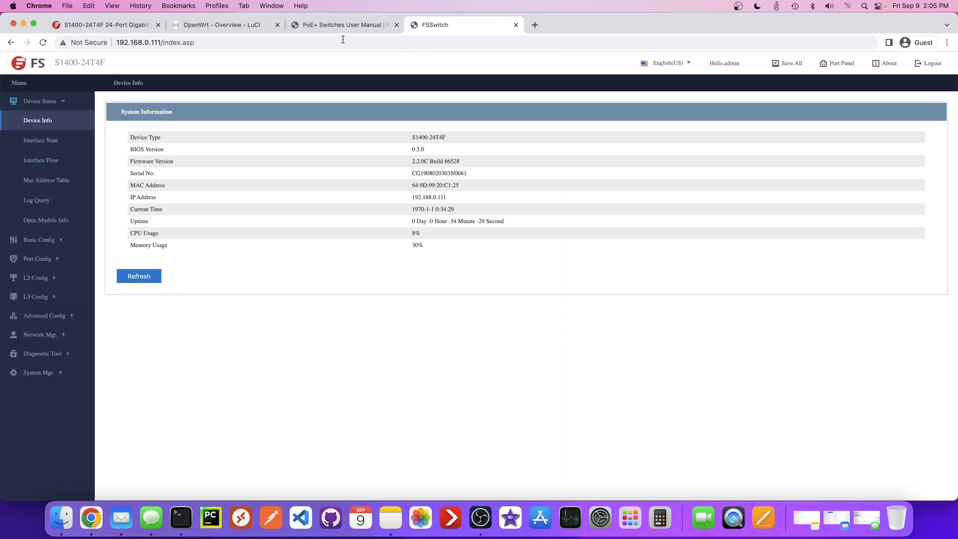
{"action": "left_click", "coordinate": [342, 24]}
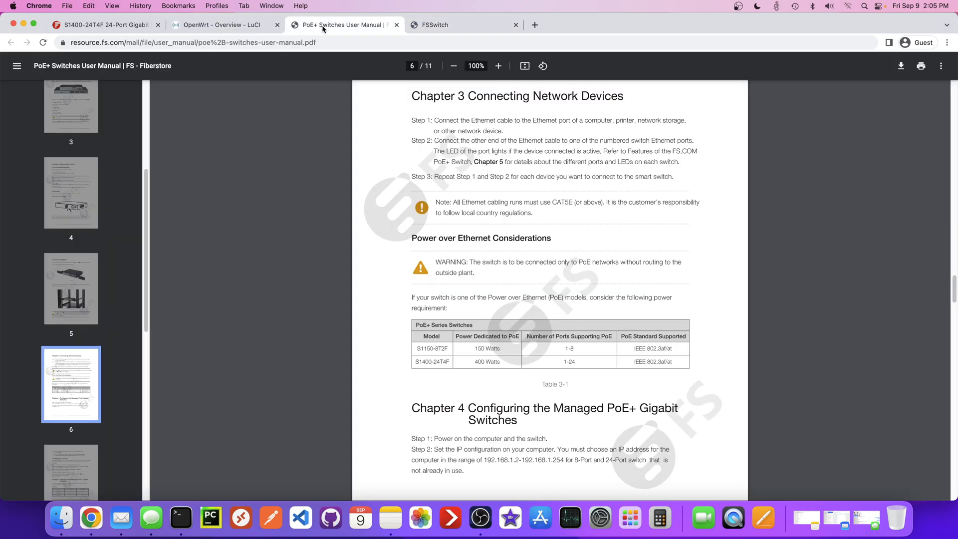
Step: Review the OpenWrt status overview and DHCP leases, then return to the FSSwitch device info page
{"action": "left_click", "coordinate": [224, 24]}
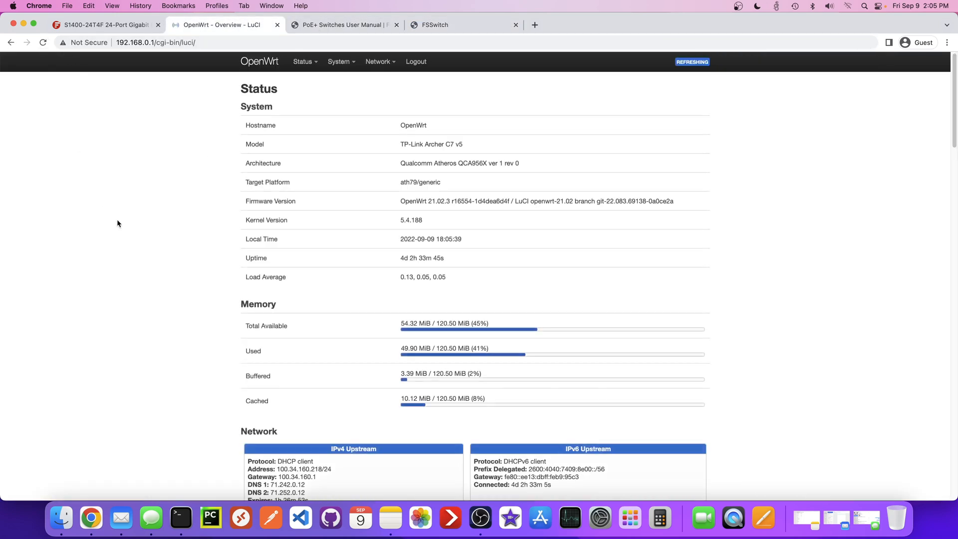
{"action": "scroll", "scroll_direction": "down", "scroll_amount": 3}
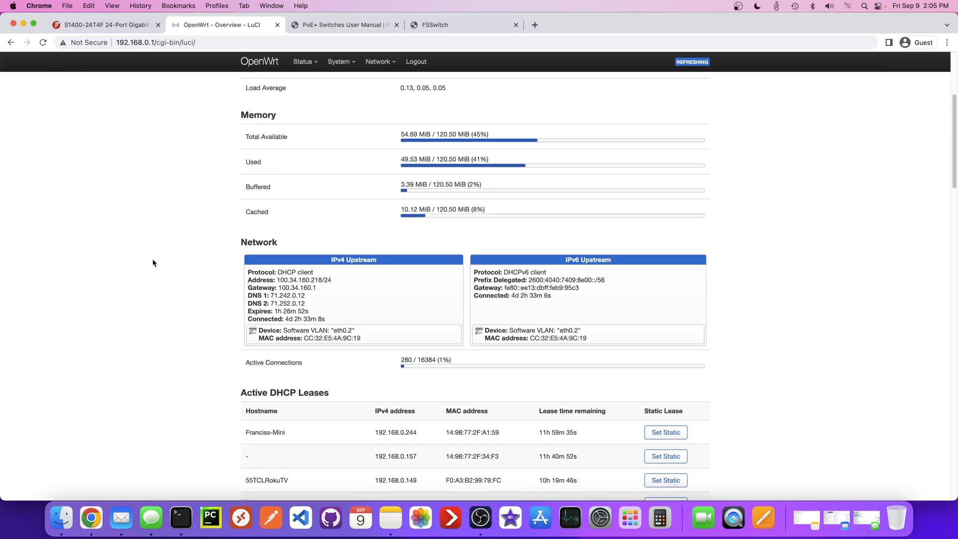
{"action": "scroll", "scroll_direction": "down", "scroll_amount": 3}
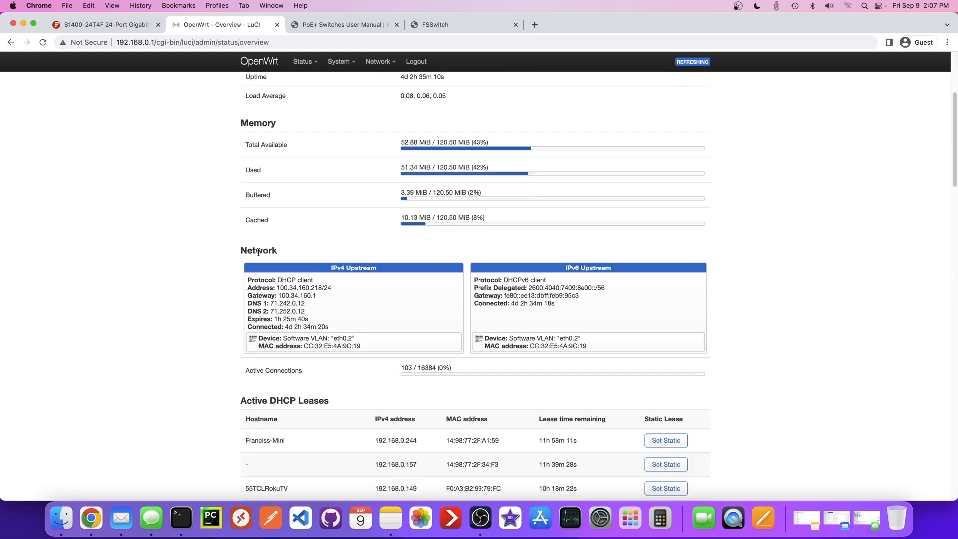
{"action": "left_click", "coordinate": [461, 25]}
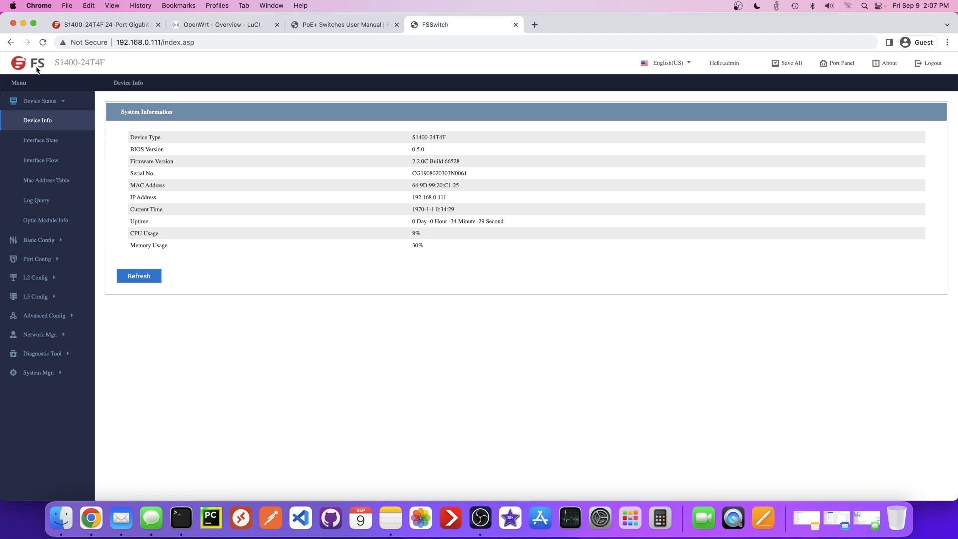
{"action": "mouse_move", "coordinate": [55, 107]}
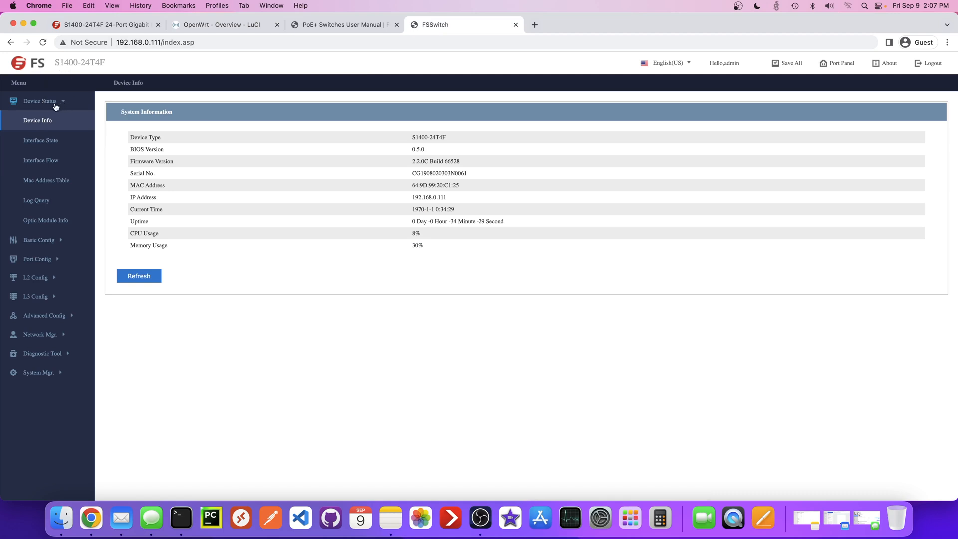
{"action": "mouse_move", "coordinate": [41, 144]}
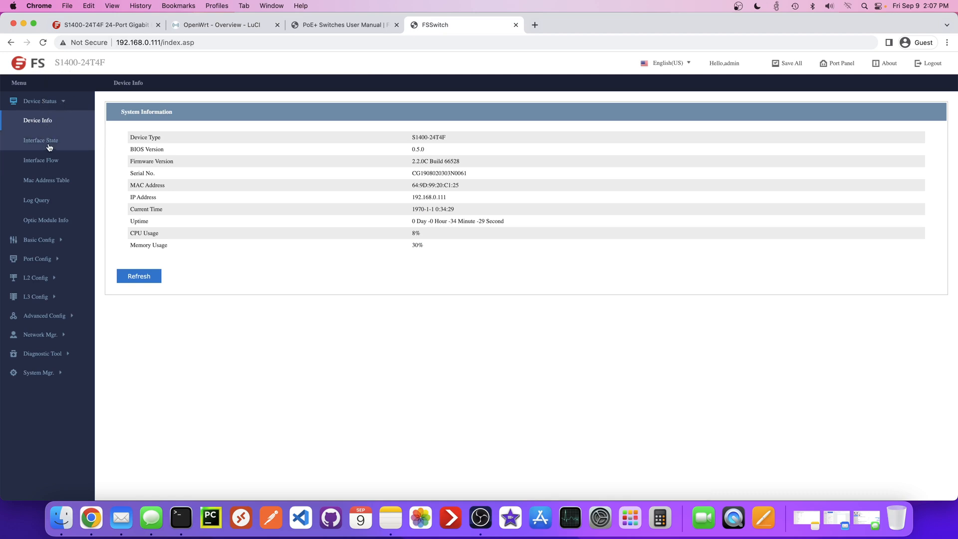
Step: View Interface State with g0/1 and g0/2 connected at 1000Mb/s, then move on to Interface Flow
{"action": "left_click", "coordinate": [41, 141]}
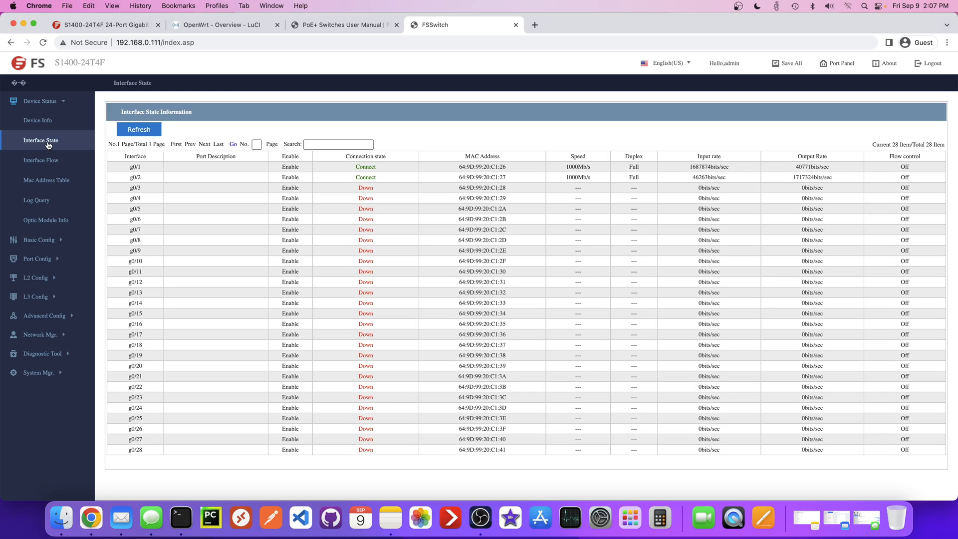
{"action": "mouse_move", "coordinate": [383, 181]}
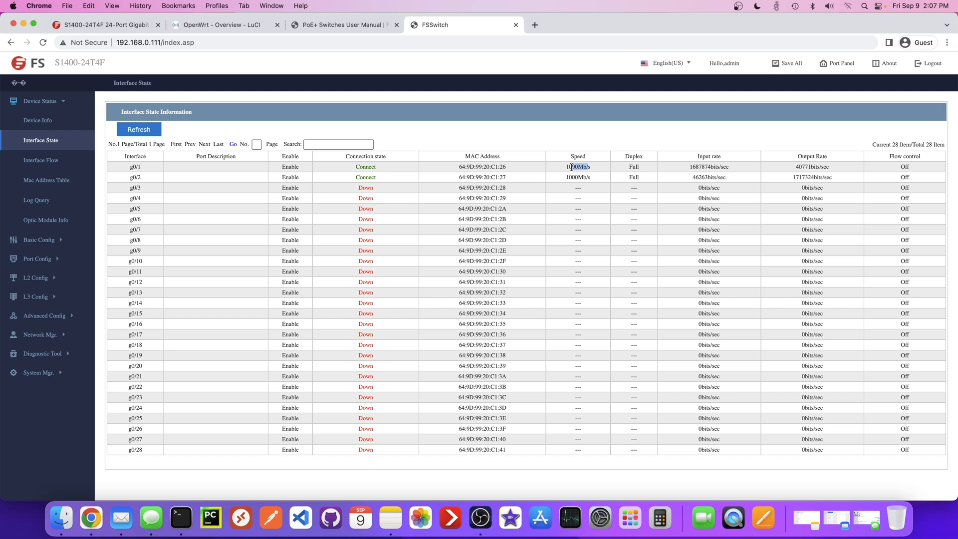
{"action": "mouse_move", "coordinate": [421, 178]}
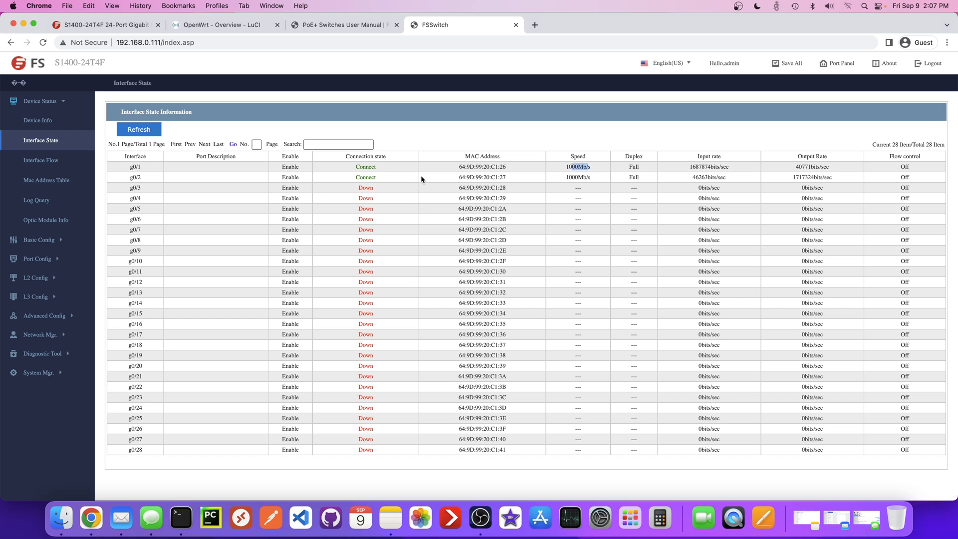
{"action": "mouse_move", "coordinate": [662, 183]}
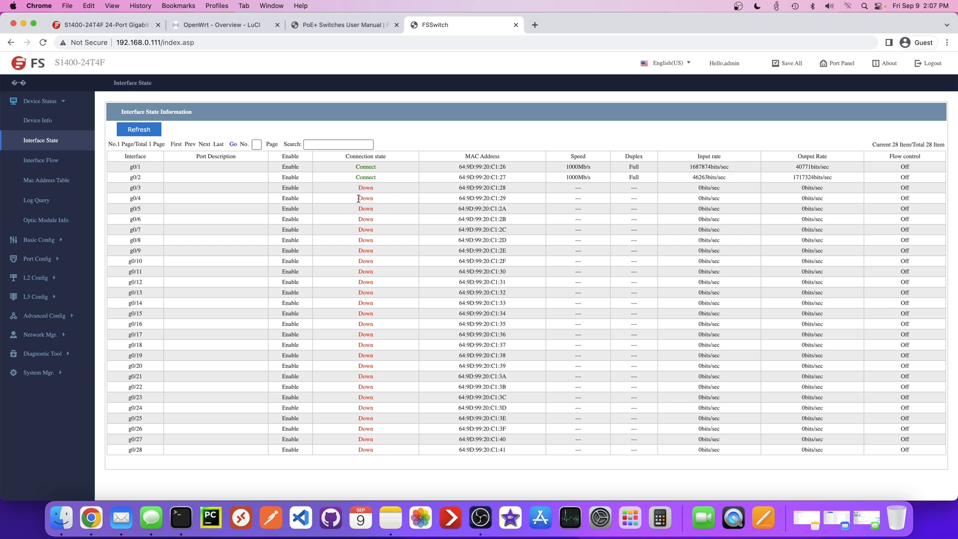
{"action": "double_click", "coordinate": [365, 197]}
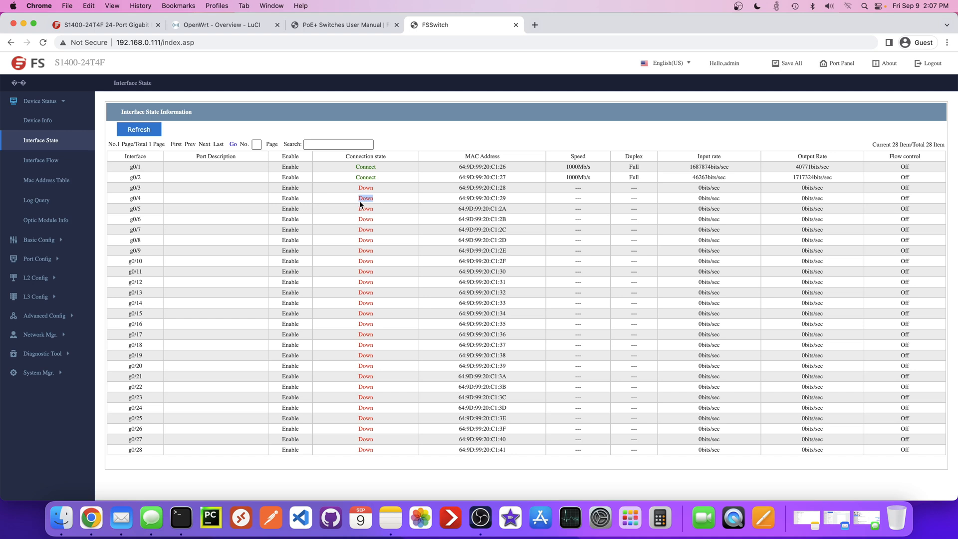
{"action": "mouse_move", "coordinate": [510, 239]}
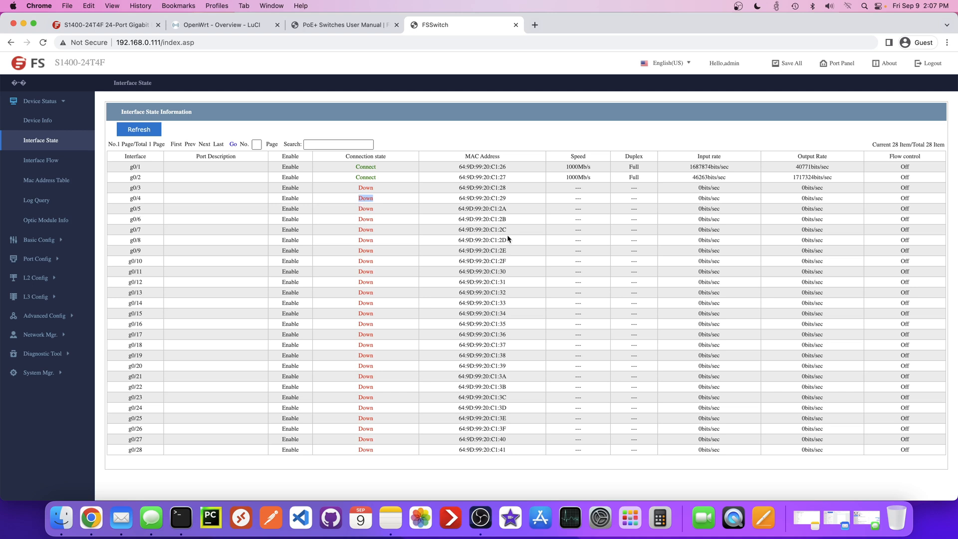
{"action": "left_click", "coordinate": [41, 160]}
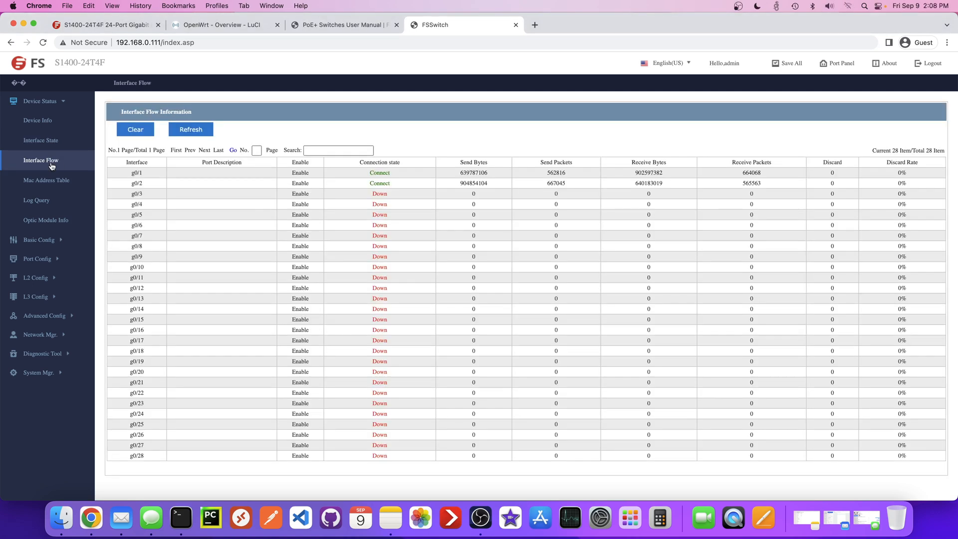
{"action": "mouse_move", "coordinate": [41, 142]}
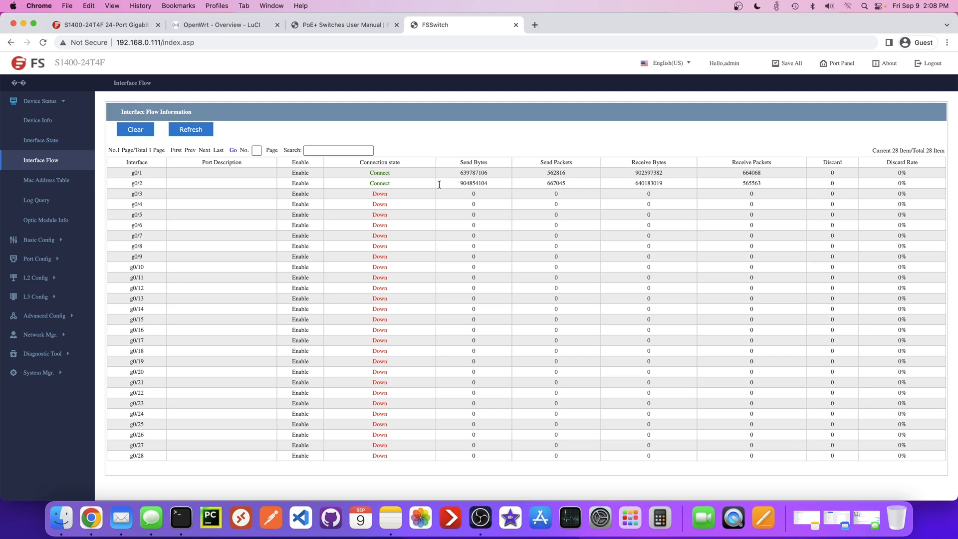
{"action": "mouse_move", "coordinate": [495, 192]}
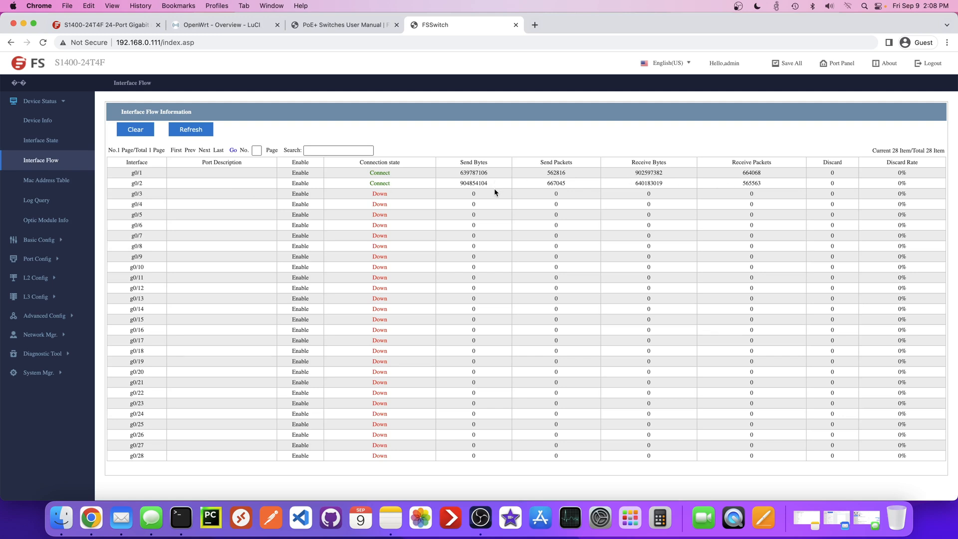
{"action": "mouse_move", "coordinate": [46, 179]}
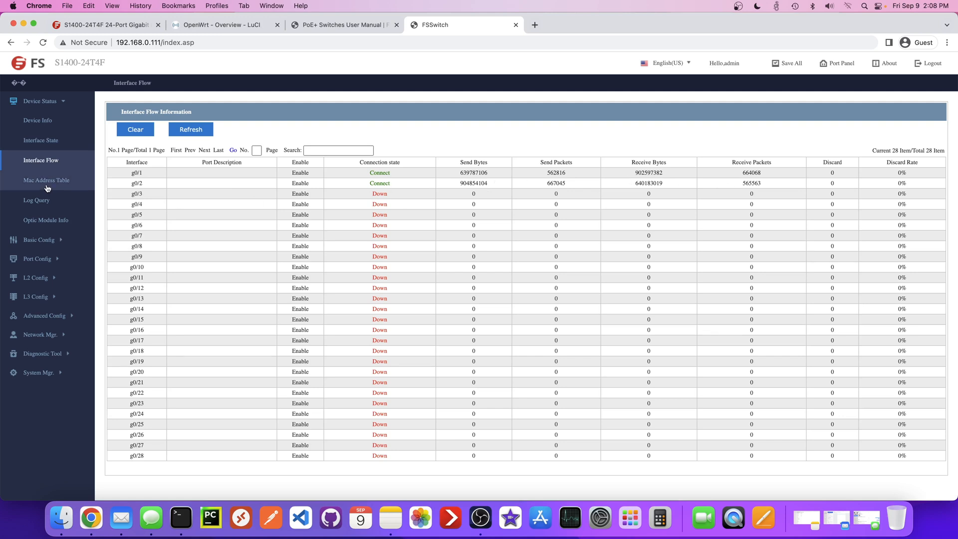
{"action": "mouse_move", "coordinate": [107, 185]}
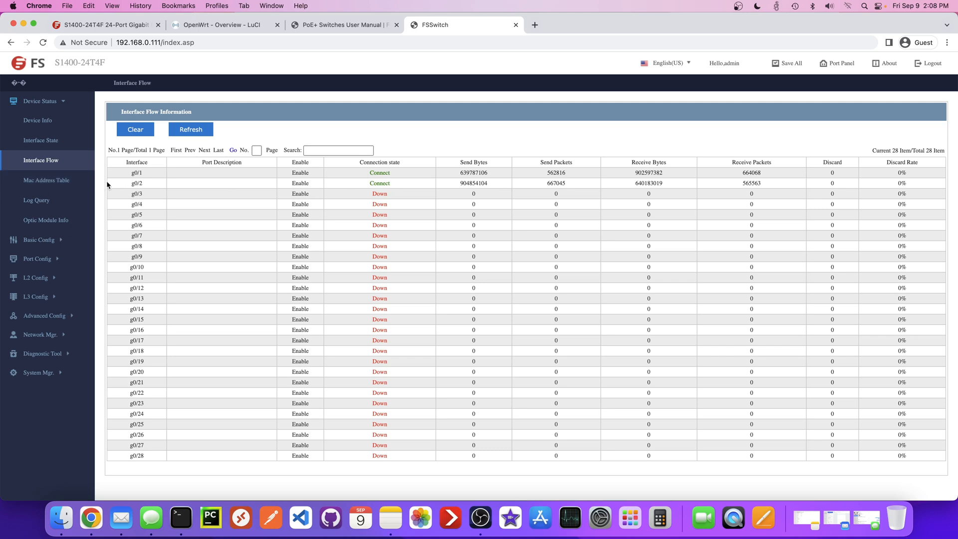
Step: Browse the MAC Address Table, Log Query and Optic Module Info pages, the last reporting no module
{"action": "left_click", "coordinate": [47, 179]}
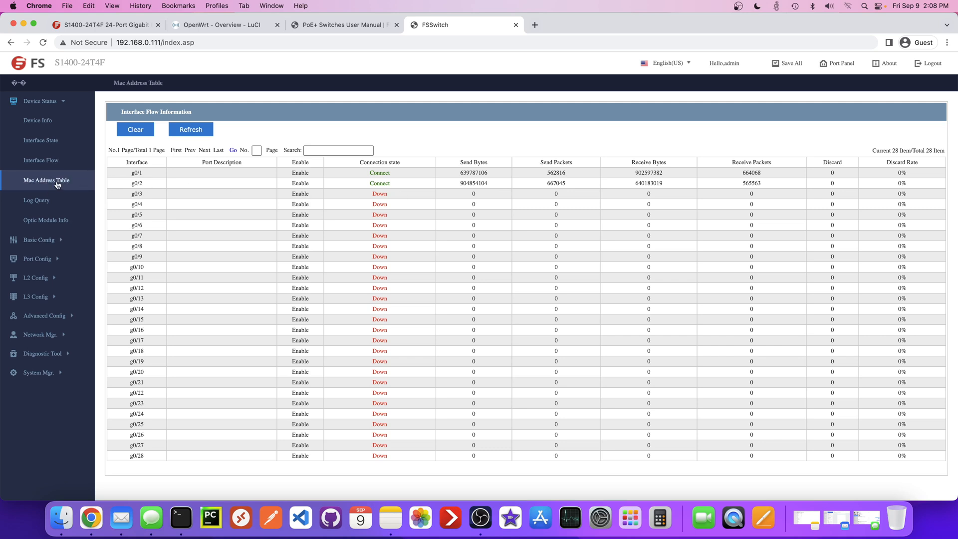
{"action": "left_click", "coordinate": [46, 180]}
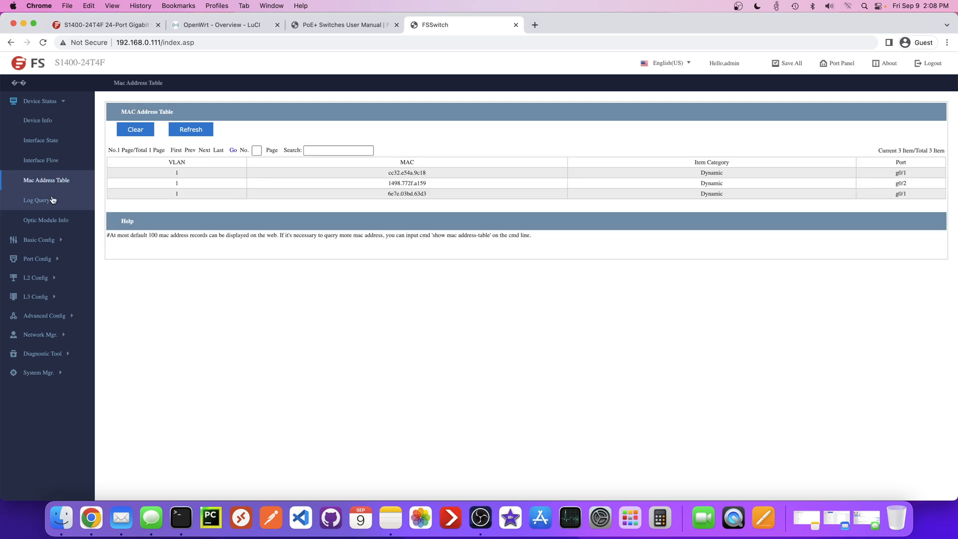
{"action": "left_click", "coordinate": [36, 199]}
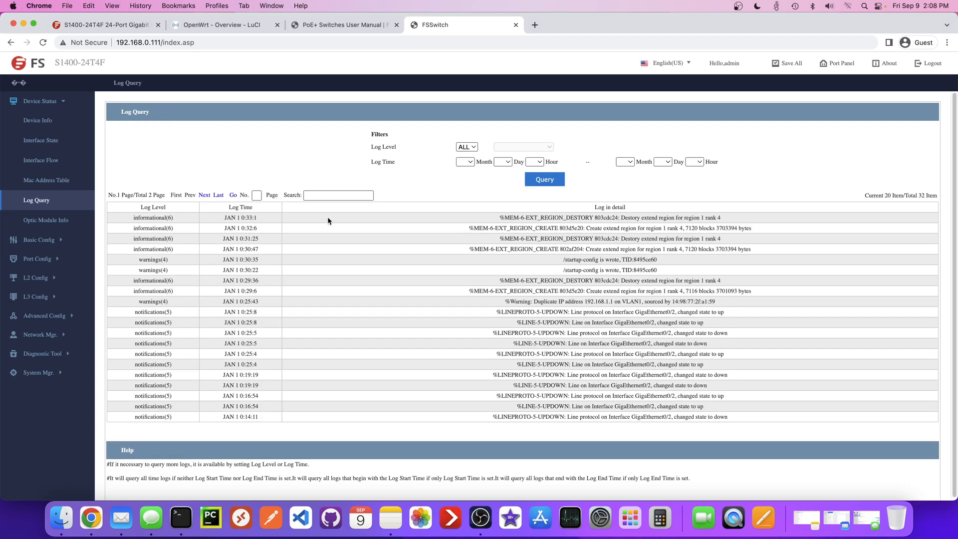
{"action": "mouse_move", "coordinate": [80, 220]}
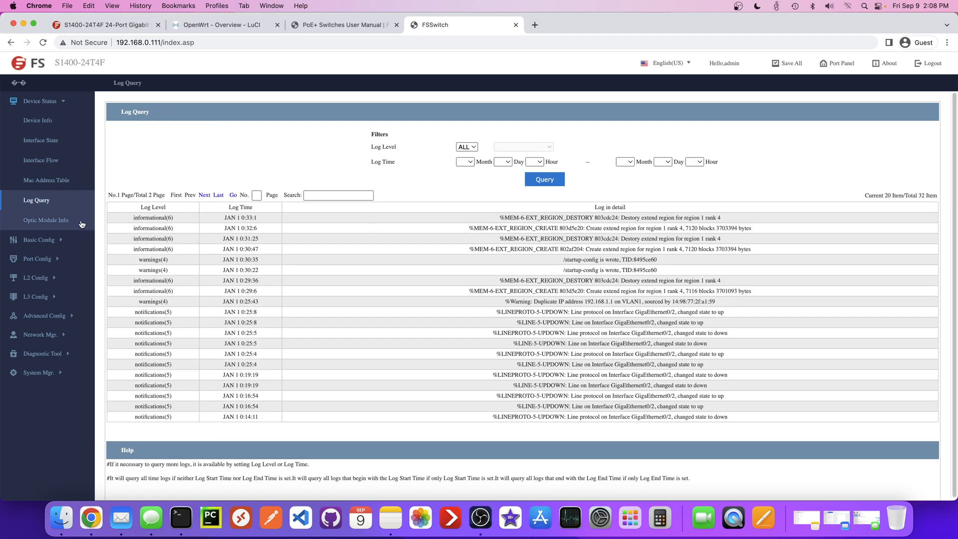
{"action": "left_click", "coordinate": [45, 220]}
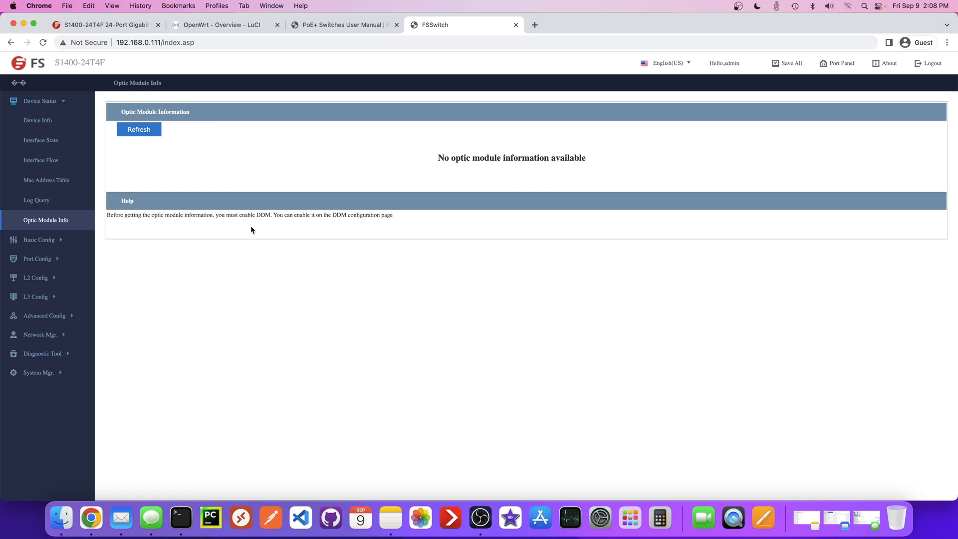
{"action": "mouse_move", "coordinate": [82, 226]}
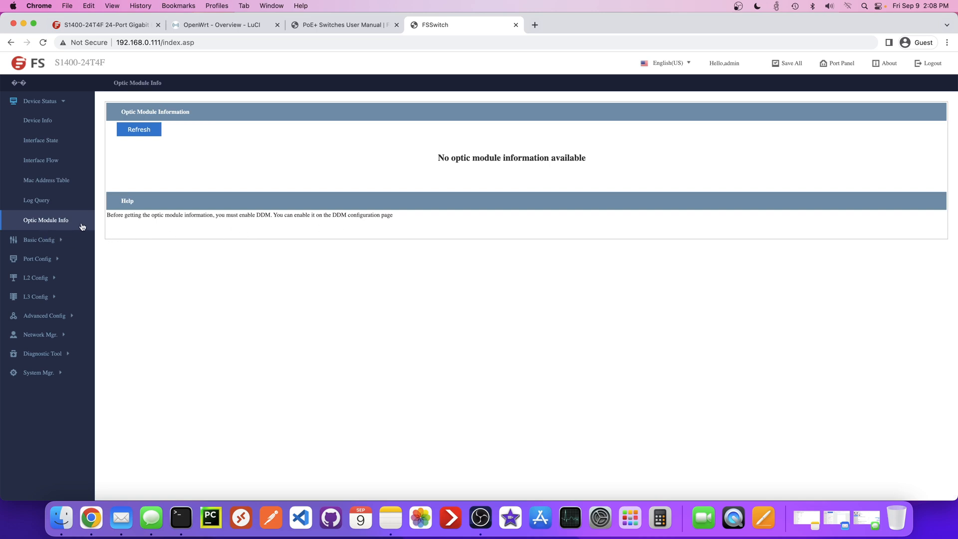
{"action": "mouse_move", "coordinate": [64, 104]}
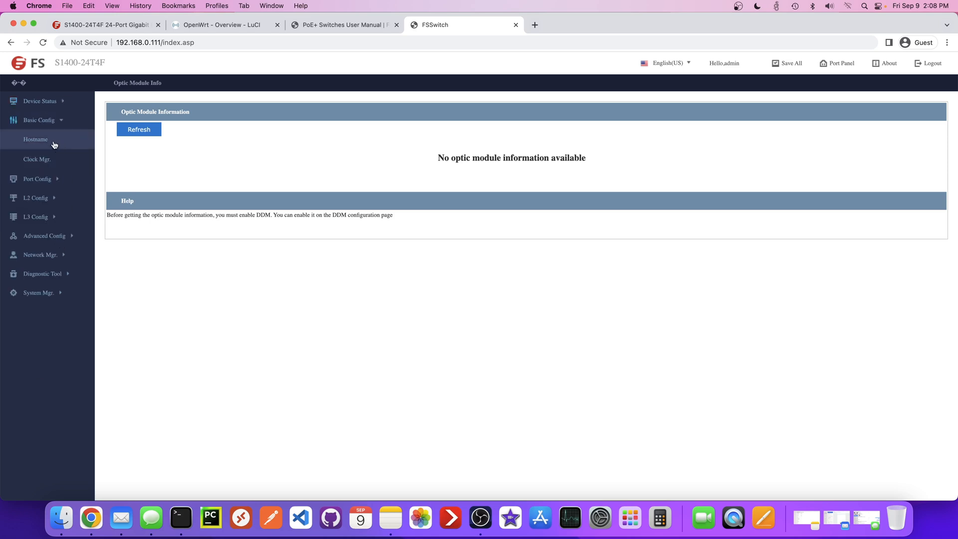
Step: Browse the basic config pages: system time, port description, speed/duplex and rate limit settings
{"action": "left_click", "coordinate": [37, 158]}
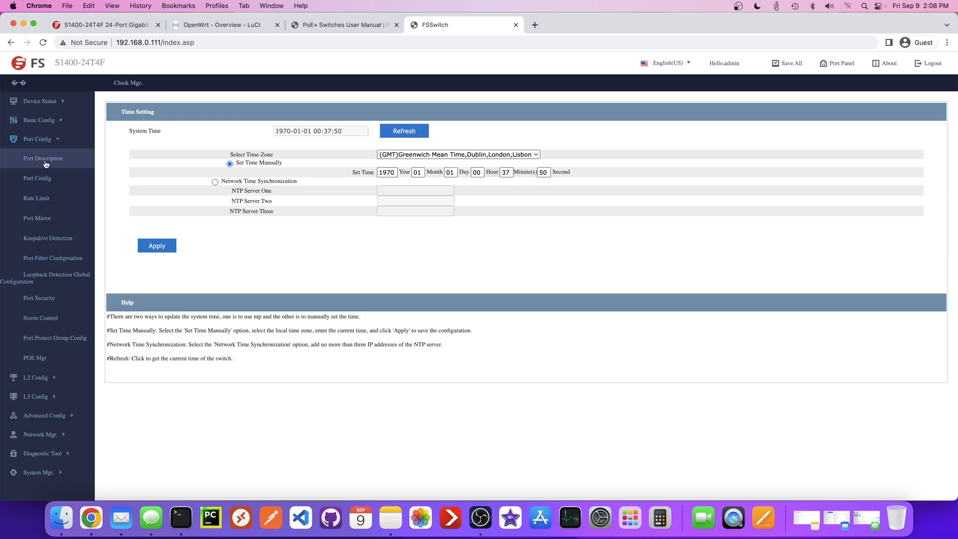
{"action": "left_click", "coordinate": [43, 158]}
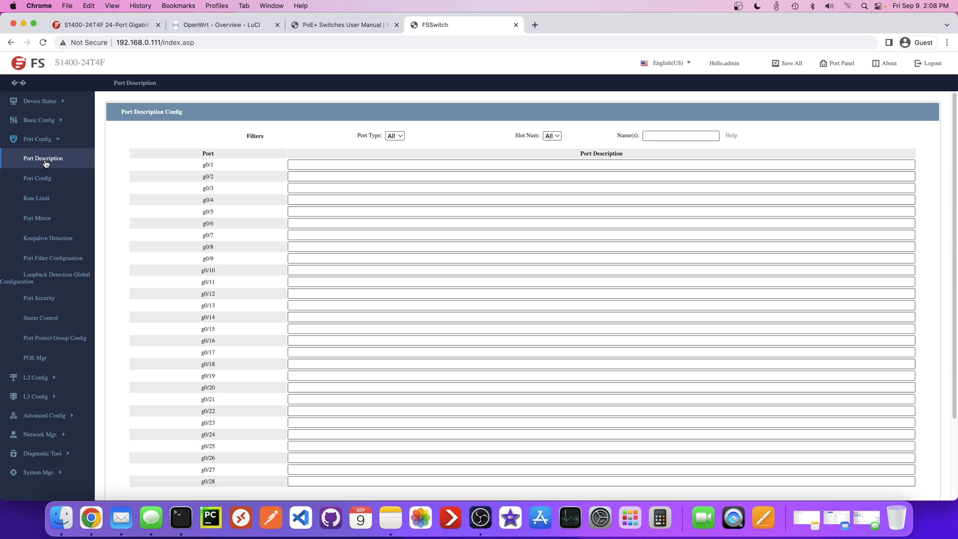
{"action": "left_click", "coordinate": [37, 178]}
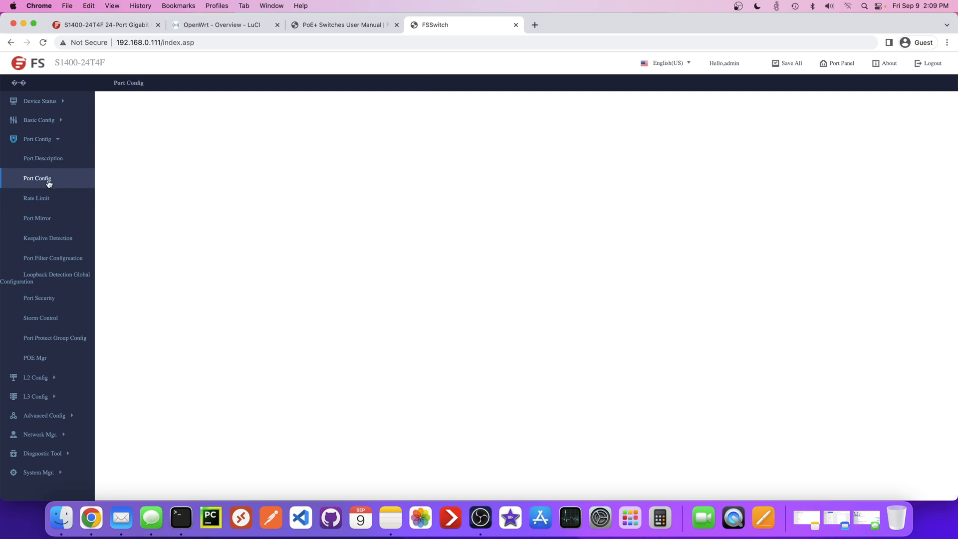
{"action": "left_click", "coordinate": [37, 177]}
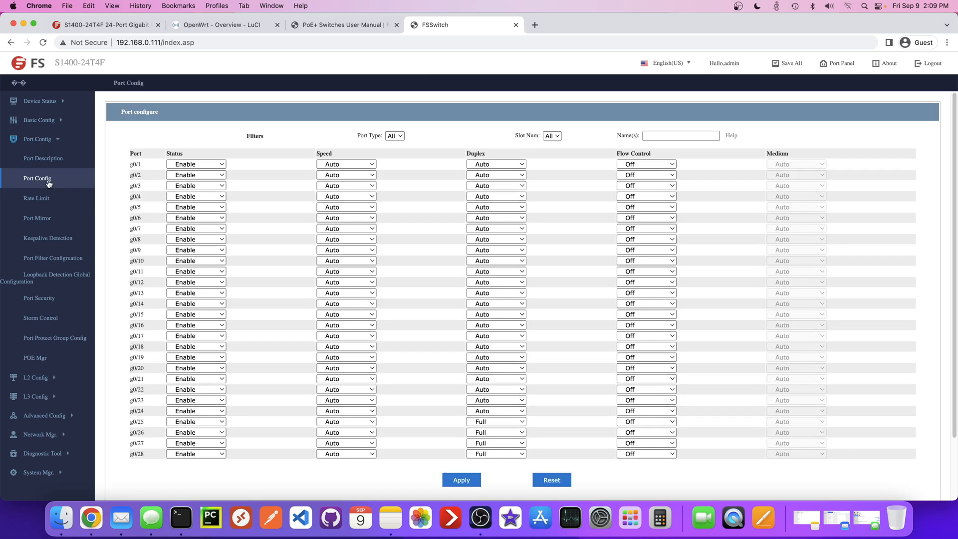
{"action": "left_click", "coordinate": [43, 158]}
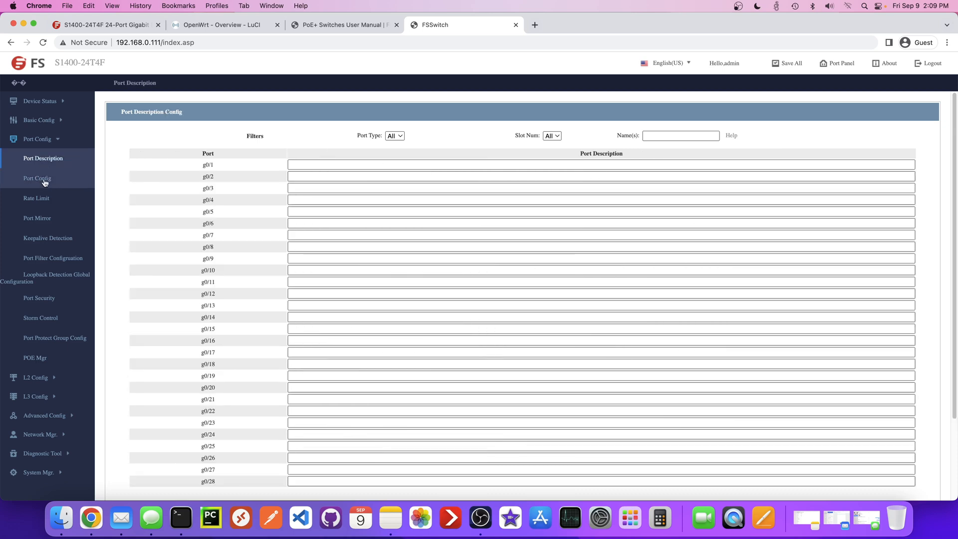
{"action": "left_click", "coordinate": [36, 197]}
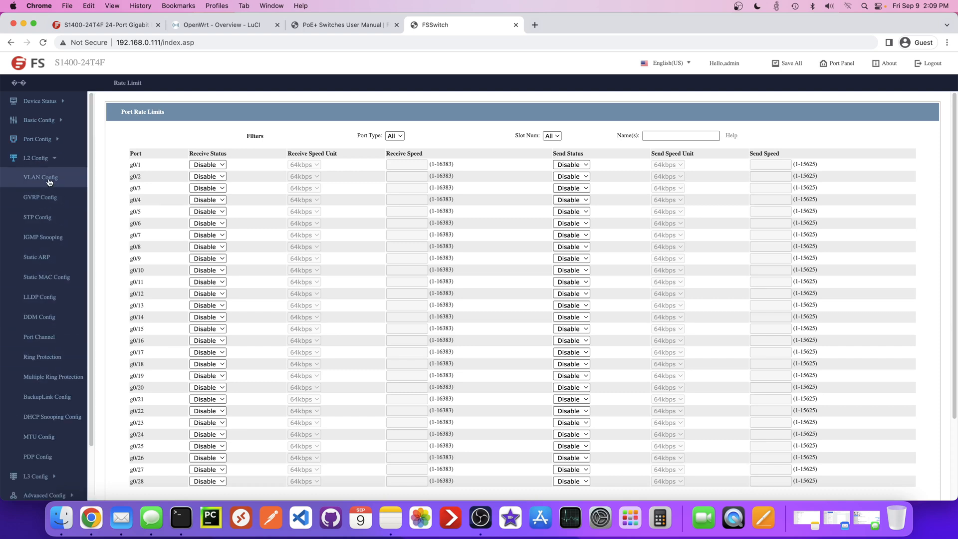
Step: View the VLAN Config page listing default VLAN 1 and expand the layer-3, advanced and network management sections
{"action": "left_click", "coordinate": [40, 178]}
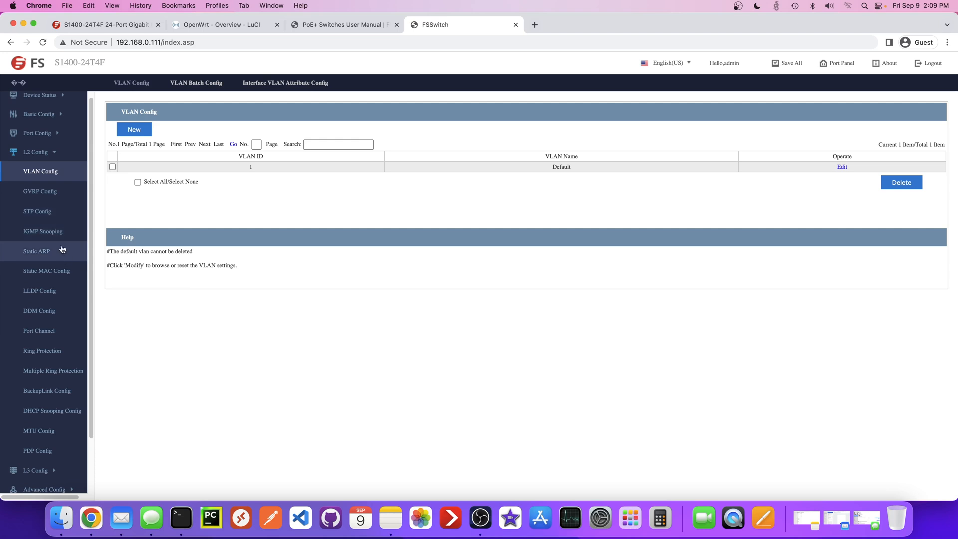
{"action": "scroll", "scroll_direction": "down", "scroll_amount": 3}
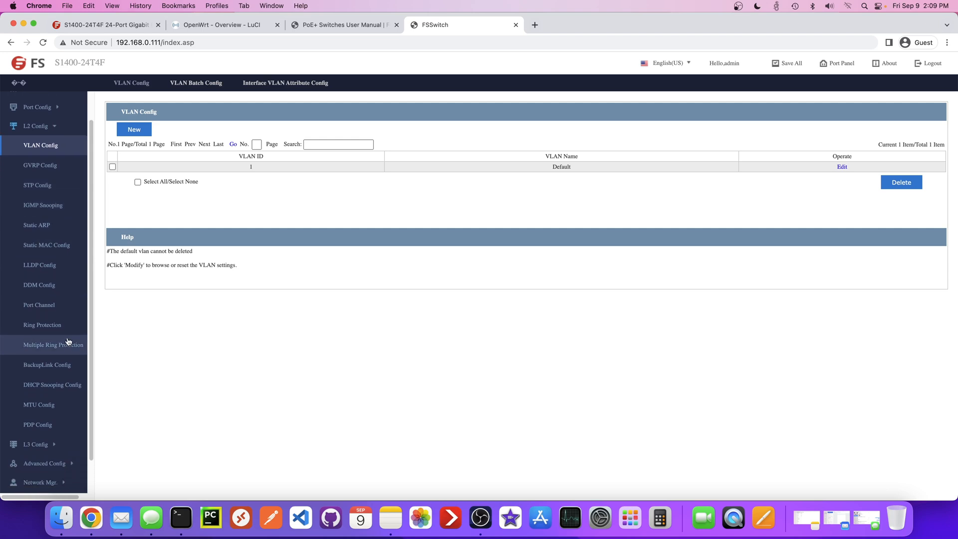
{"action": "scroll", "scroll_direction": "down", "scroll_amount": 3}
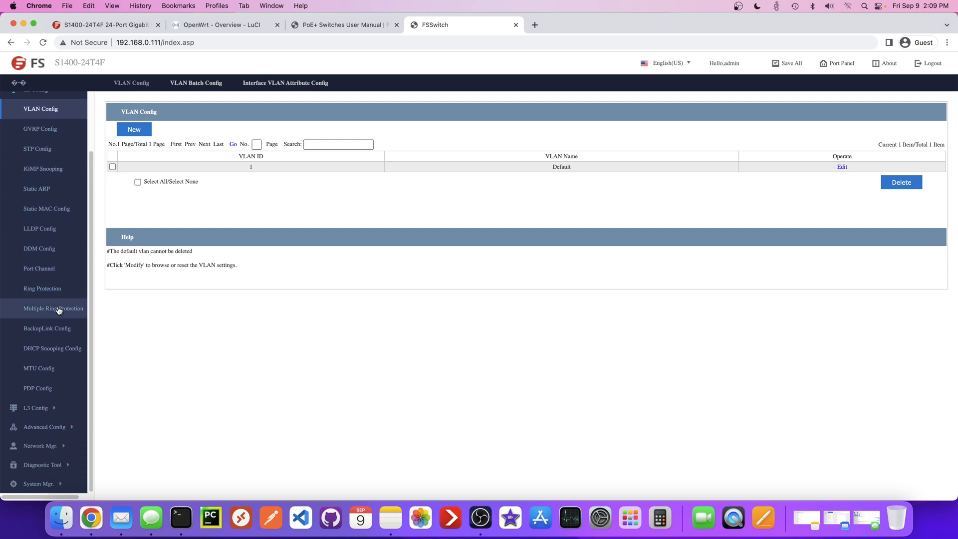
{"action": "mouse_move", "coordinate": [48, 147]}
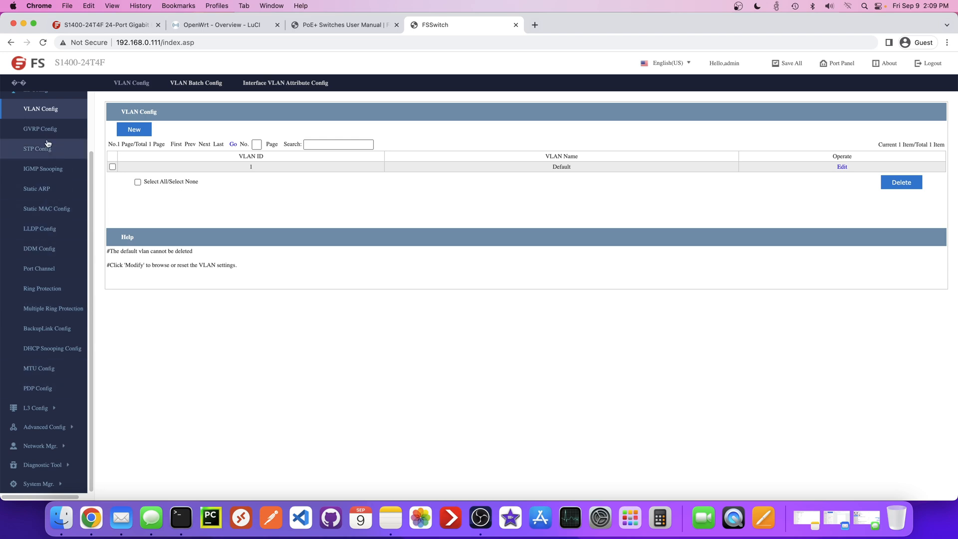
{"action": "scroll", "scroll_direction": "down", "scroll_amount": 3}
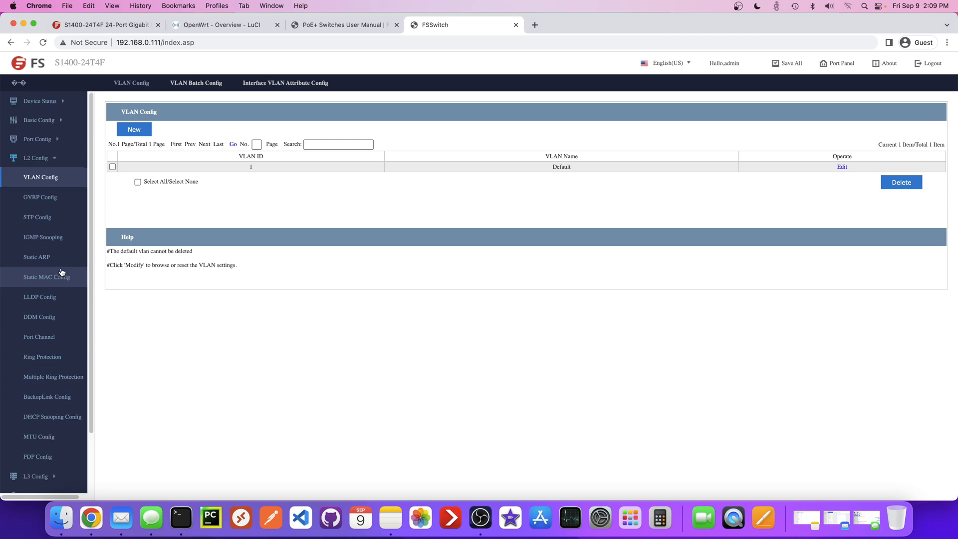
{"action": "mouse_move", "coordinate": [39, 162]}
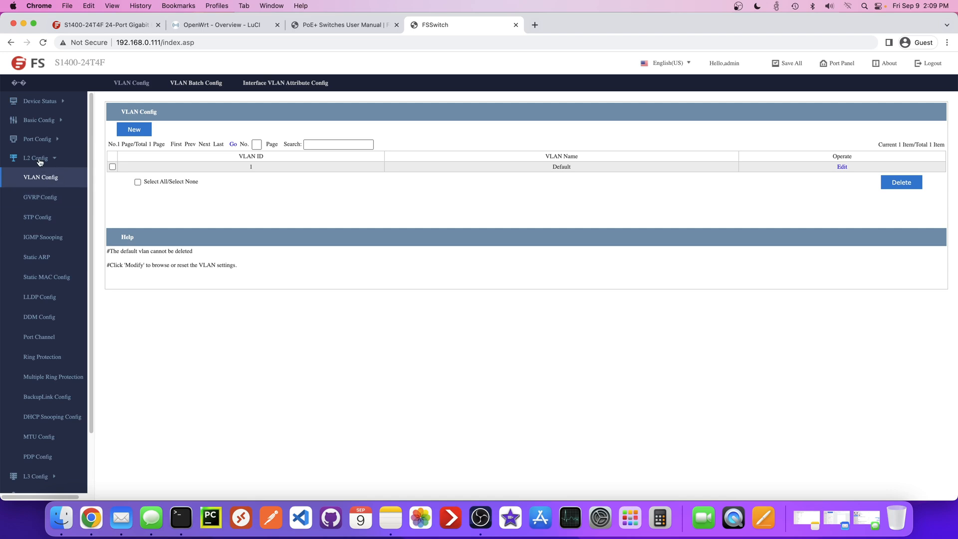
{"action": "scroll", "scroll_direction": "down", "scroll_amount": 3}
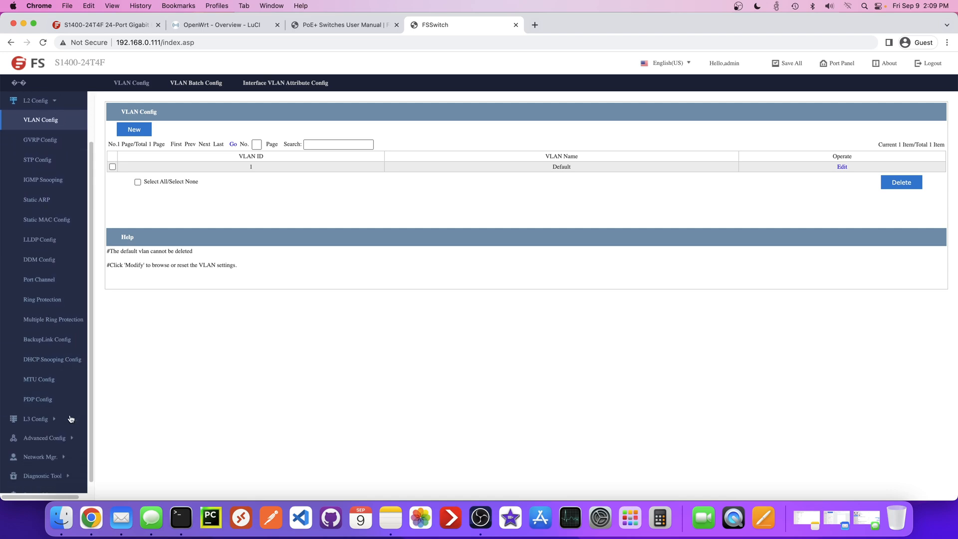
{"action": "left_click", "coordinate": [36, 418]}
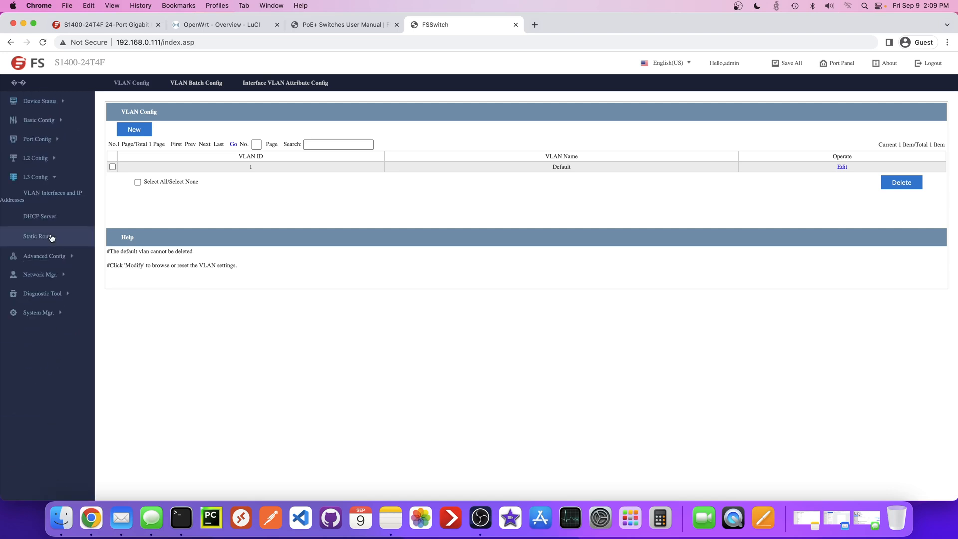
{"action": "mouse_move", "coordinate": [64, 242]}
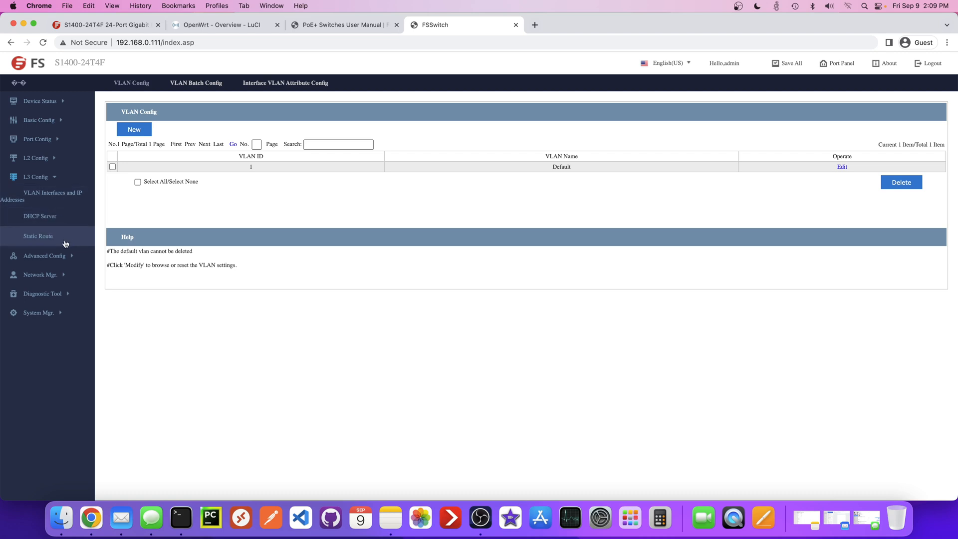
{"action": "left_click", "coordinate": [43, 255]}
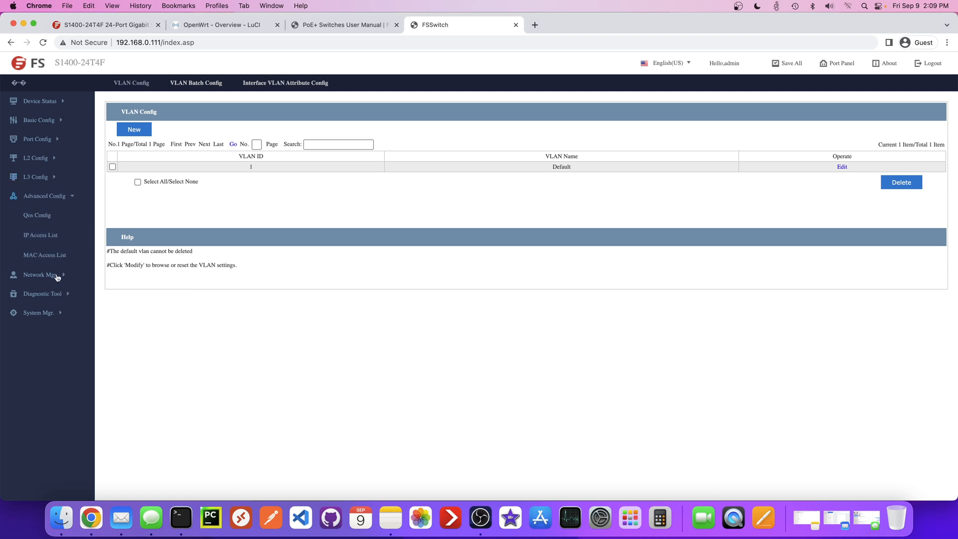
{"action": "left_click", "coordinate": [40, 274]}
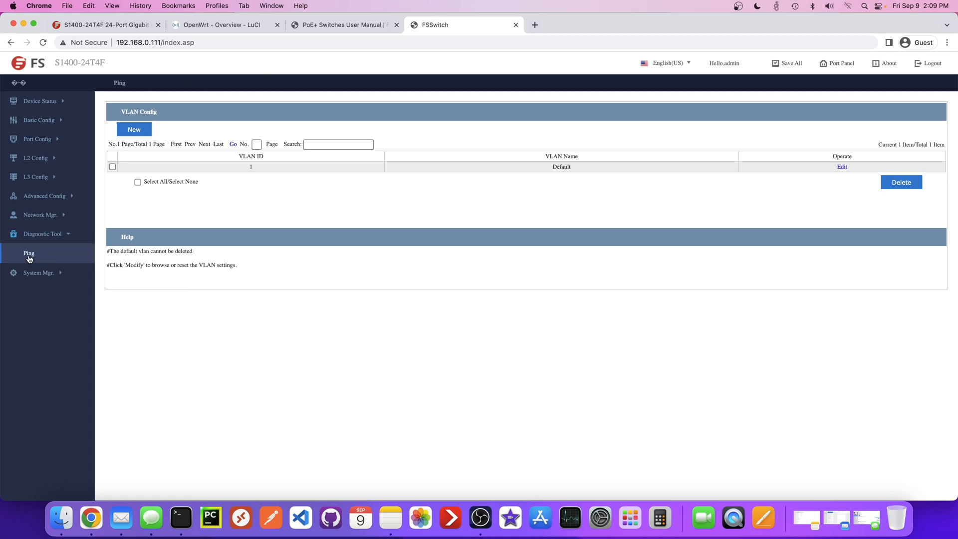
Step: View the Ping diagnostic tool, then the System Software page reporting firmware FSOS-S1400V2.2.0.bin
{"action": "left_click", "coordinate": [39, 252]}
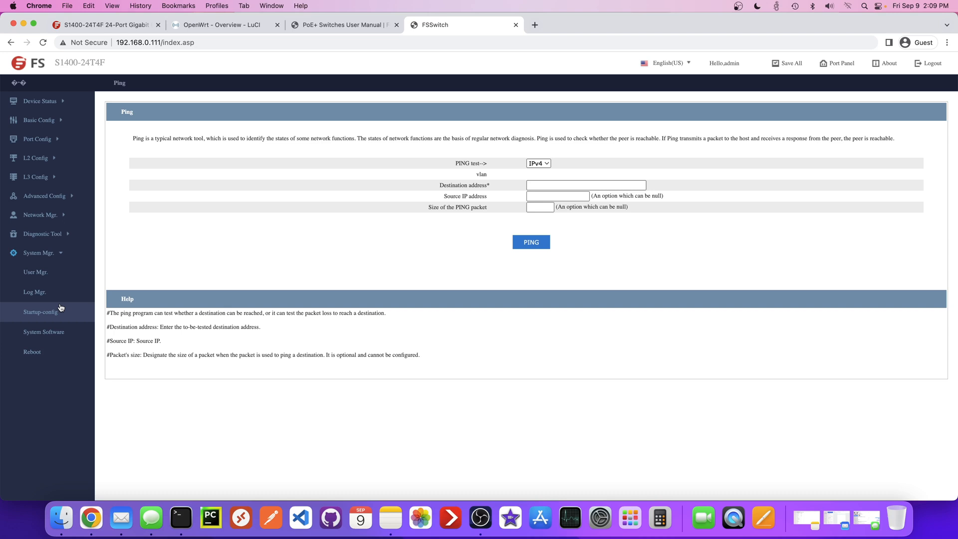
{"action": "mouse_move", "coordinate": [43, 332]}
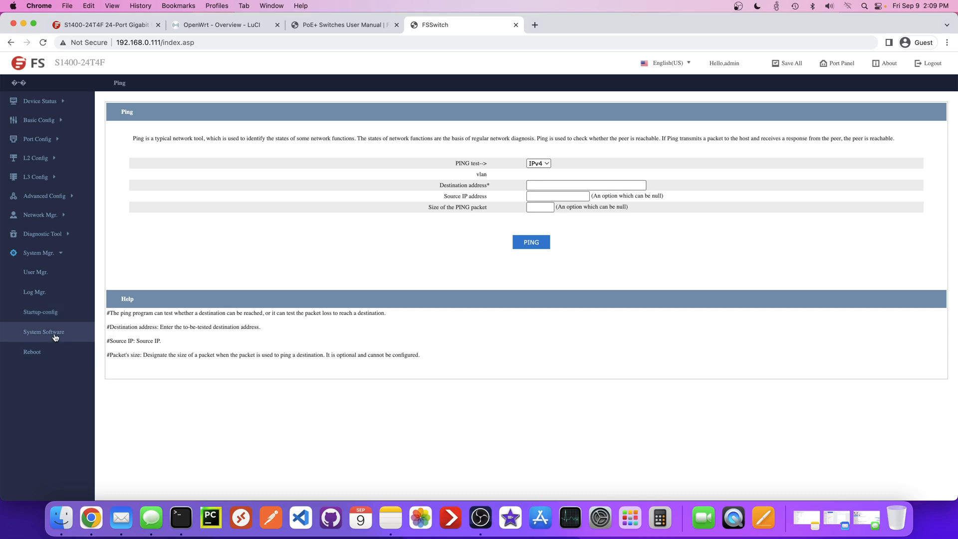
{"action": "left_click", "coordinate": [43, 331]}
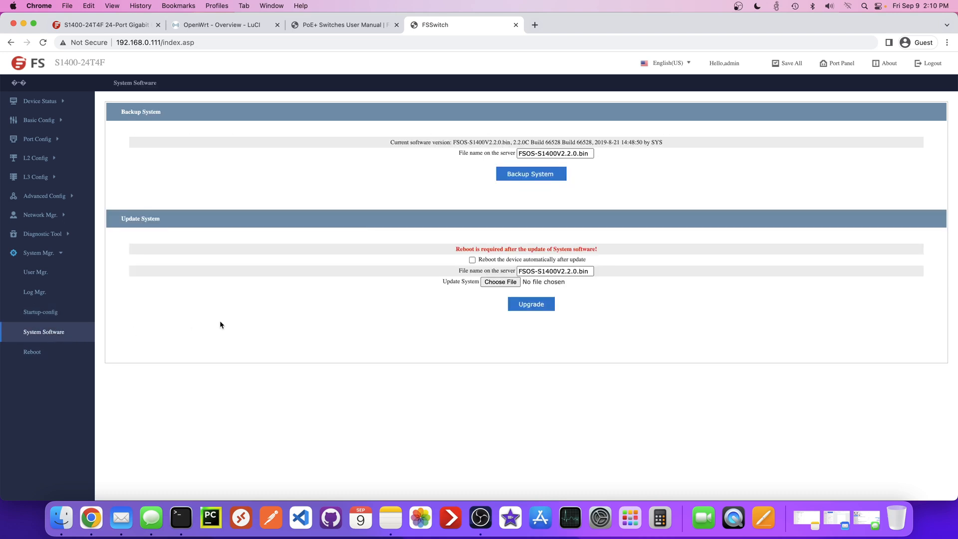
{"action": "mouse_move", "coordinate": [497, 270]}
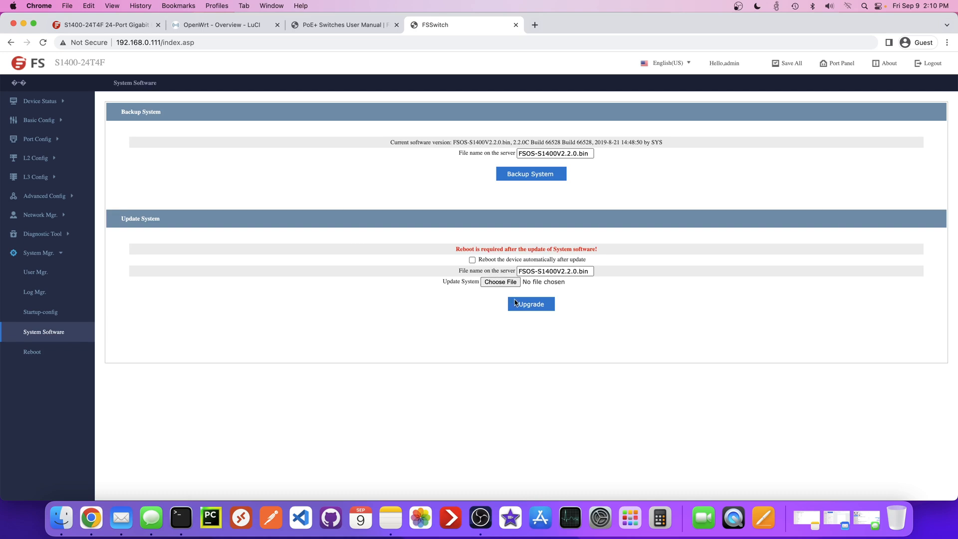
{"action": "mouse_move", "coordinate": [181, 323]}
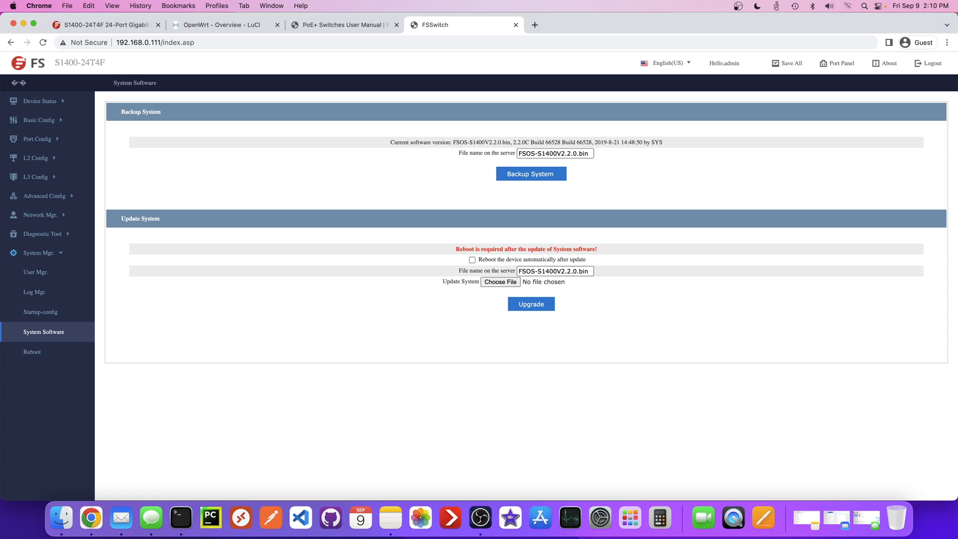
{"action": "mouse_move", "coordinate": [42, 99]}
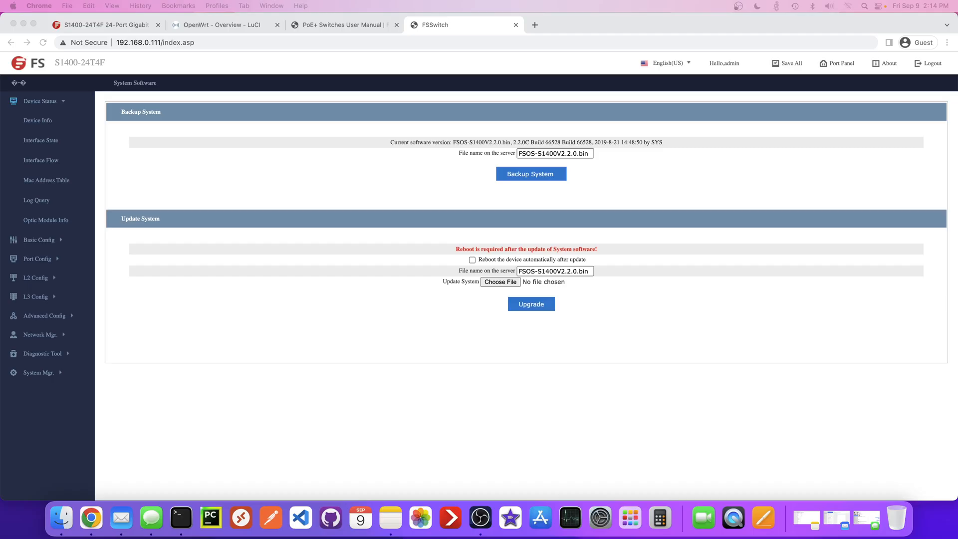
{"action": "mouse_move", "coordinate": [11, 123]}
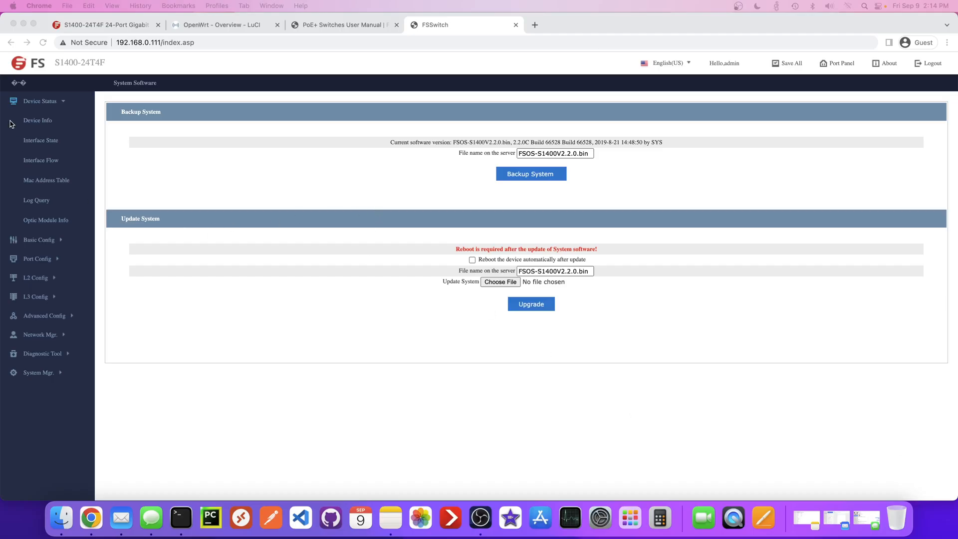
{"action": "mouse_move", "coordinate": [45, 132]}
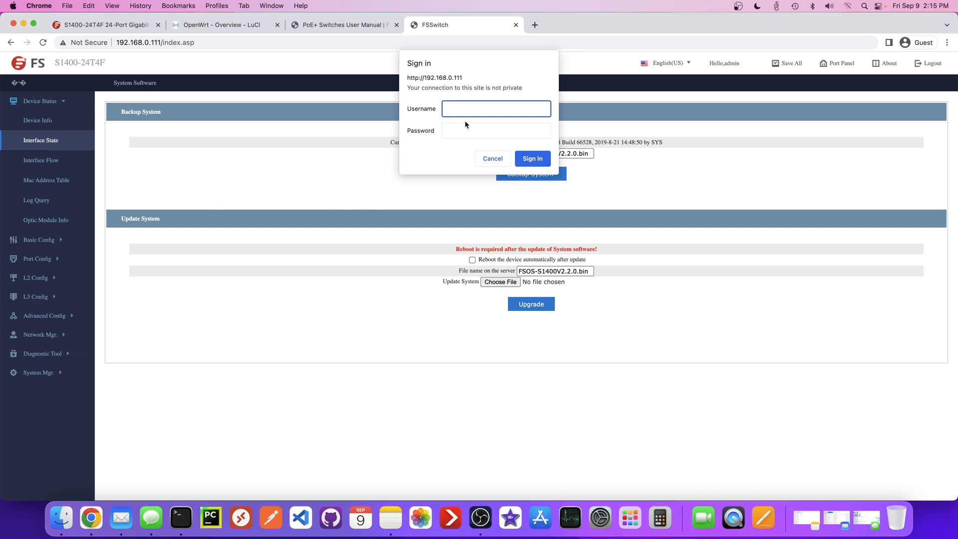
Step: Sign in again as admin, review Interface State and Interface Flow, then reach the PoE Mgr global configuration
{"action": "type", "text": "admin"}
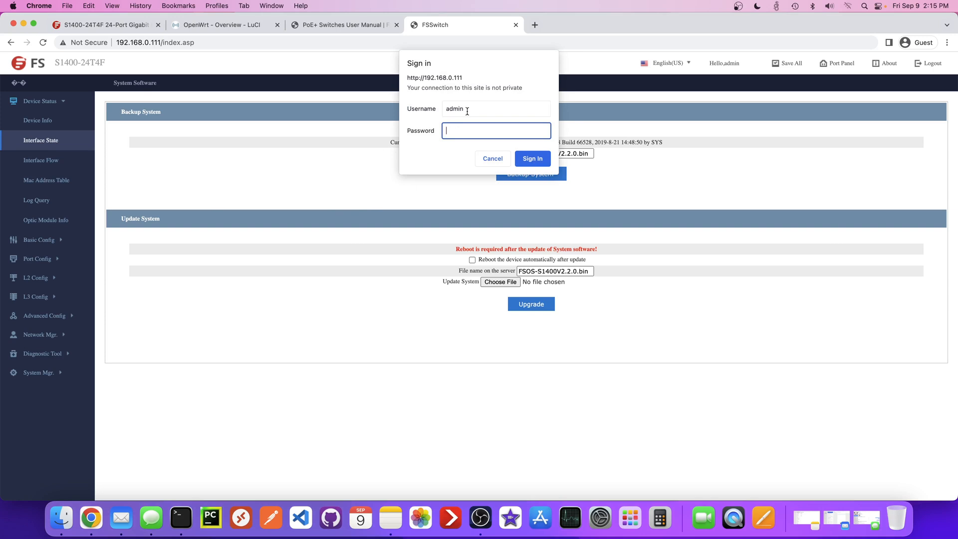
{"action": "left_click", "coordinate": [532, 158]}
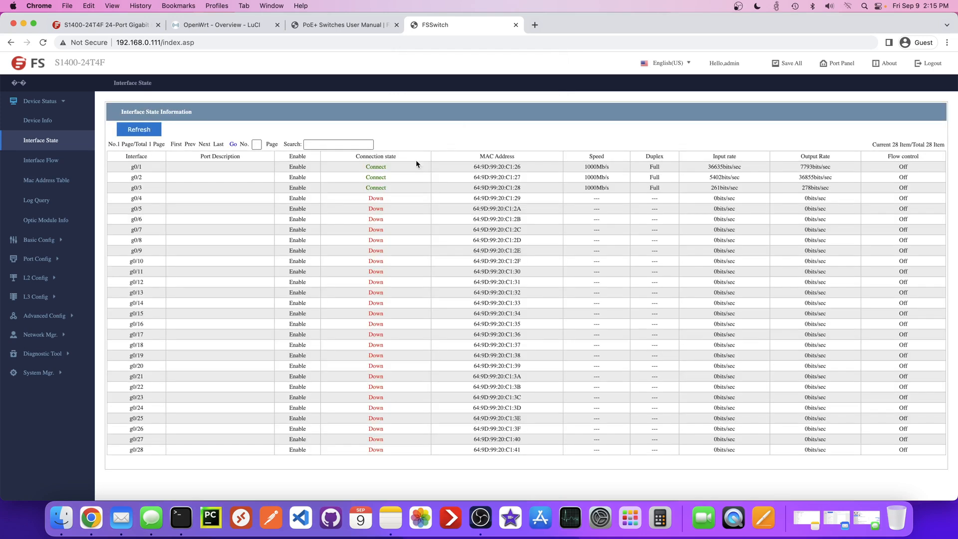
{"action": "mouse_move", "coordinate": [589, 197]}
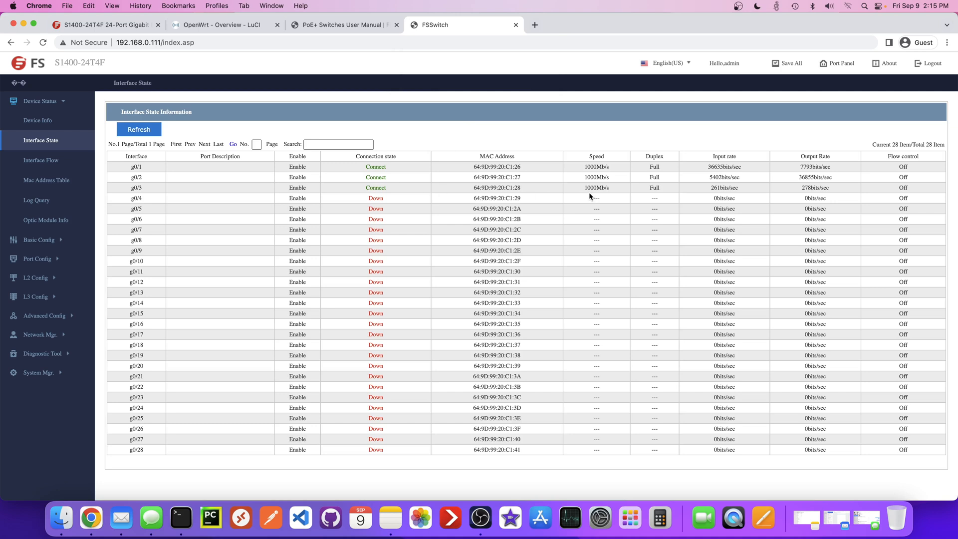
{"action": "double_click", "coordinate": [136, 188]}
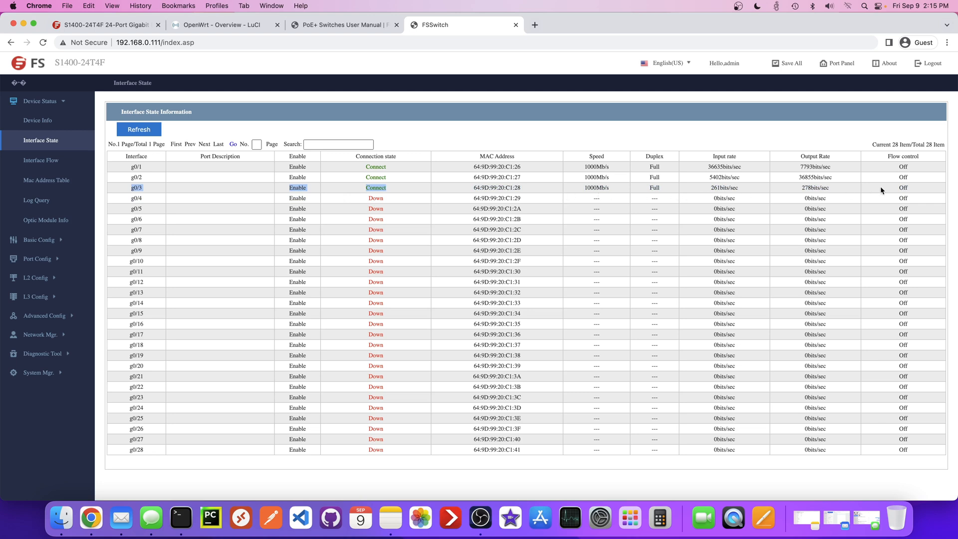
{"action": "left_click", "coordinate": [41, 160]}
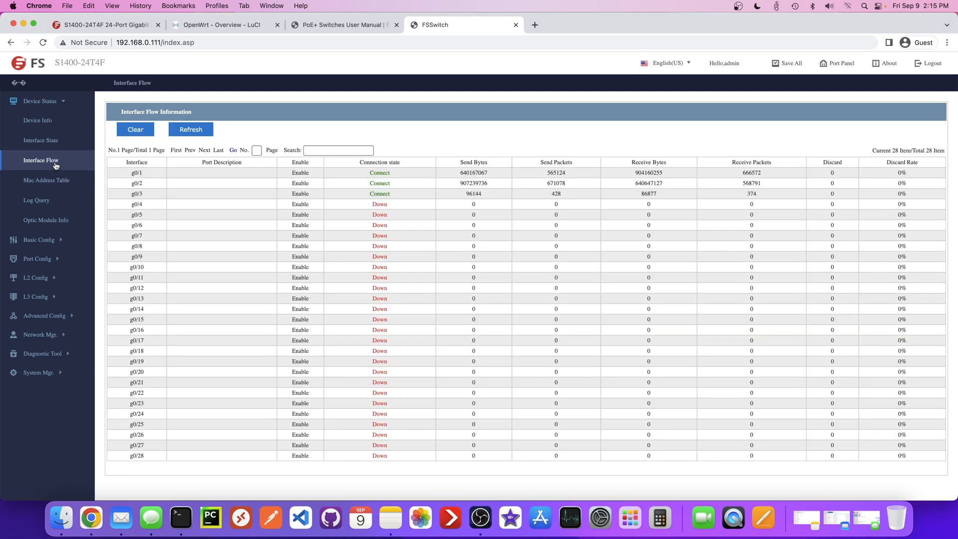
{"action": "mouse_move", "coordinate": [796, 207]}
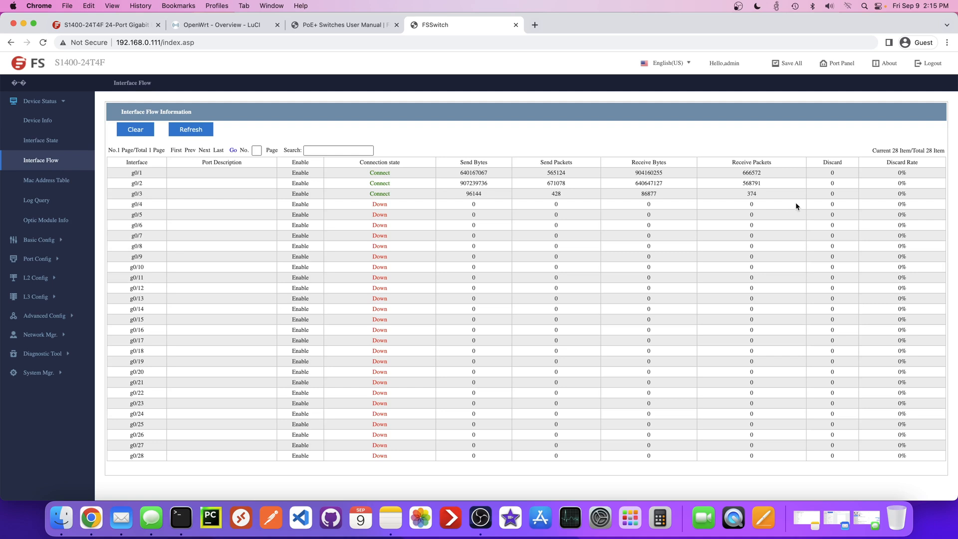
{"action": "mouse_move", "coordinate": [32, 268]}
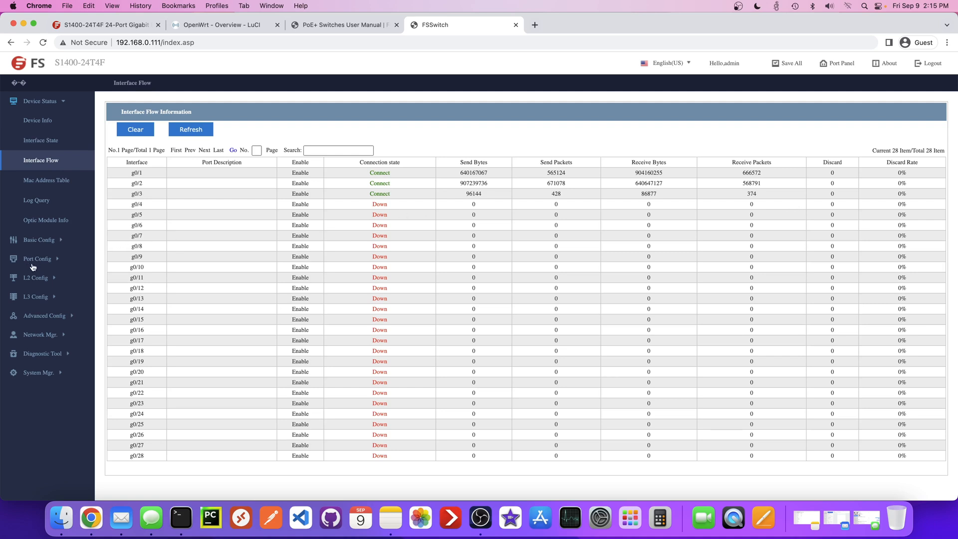
{"action": "left_click", "coordinate": [38, 257]}
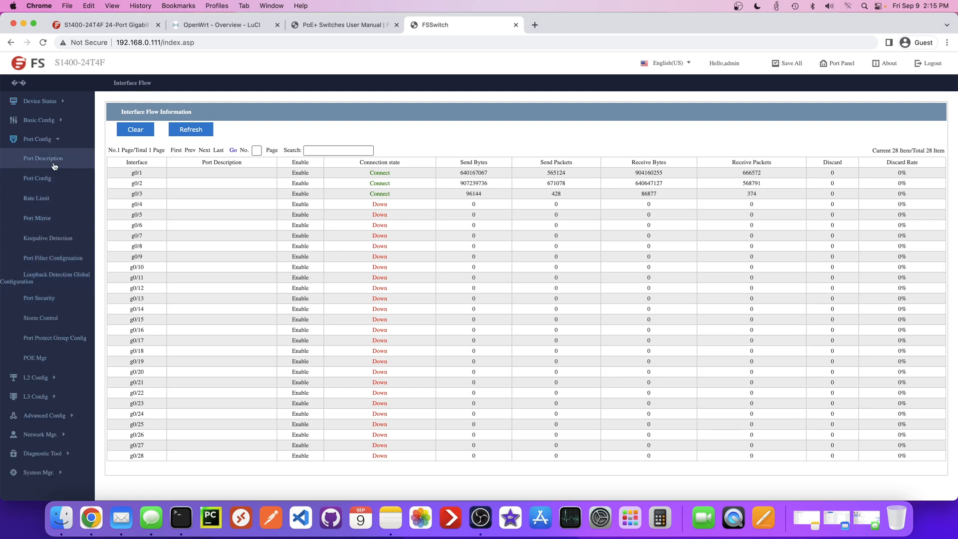
{"action": "left_click", "coordinate": [35, 357]}
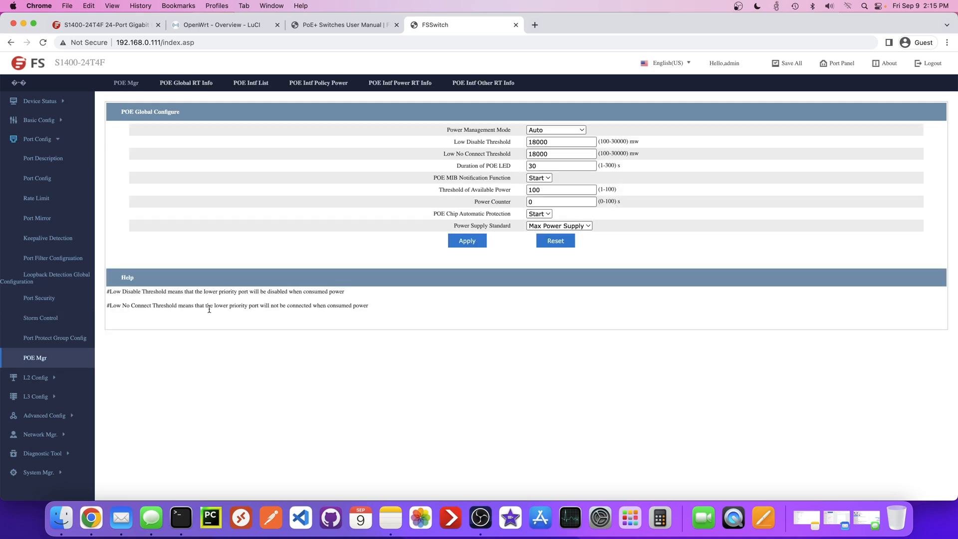
{"action": "mouse_move", "coordinate": [255, 68]}
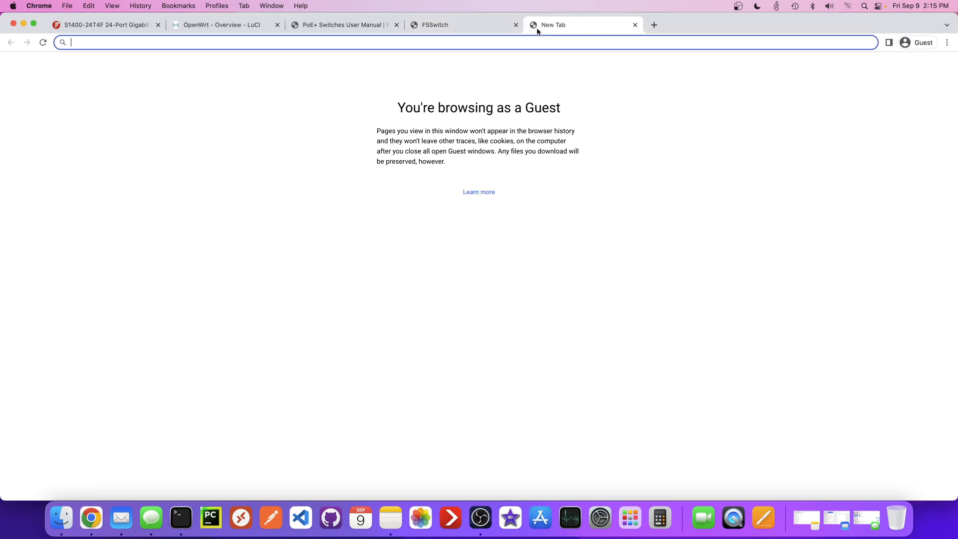
Step: Log in to the TP-Link EAP225 access point at 192.168.0.248 as admin in a new tab
{"action": "type", "text": "192.168.0.248"}
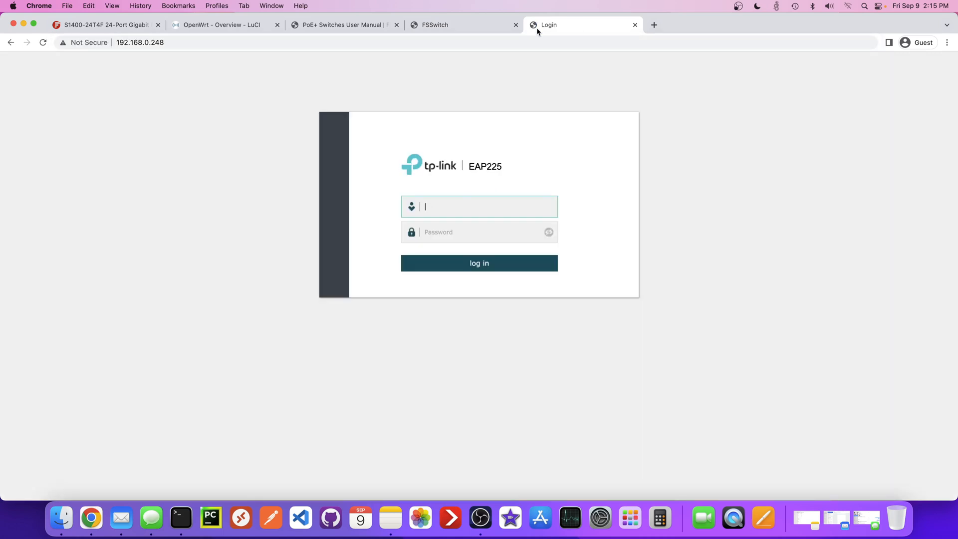
{"action": "type", "text": "admin"}
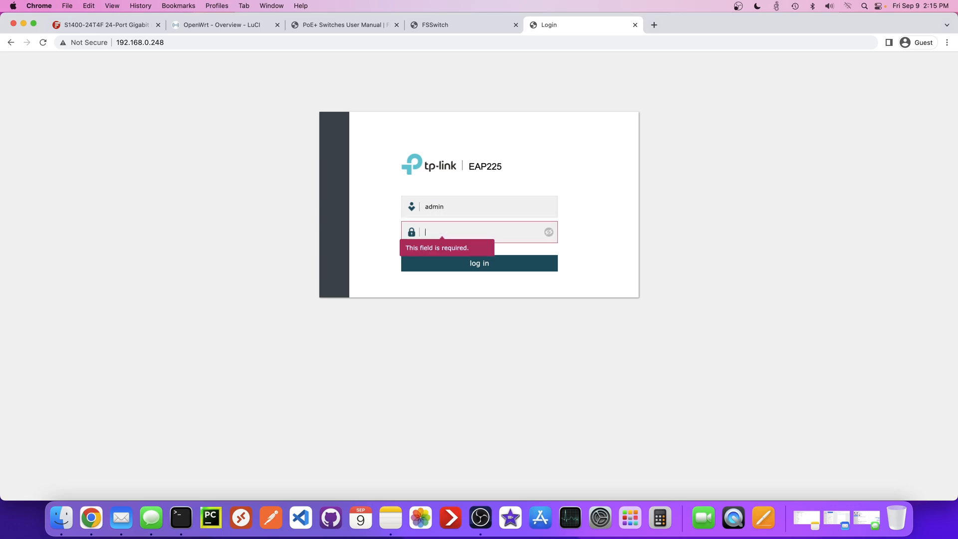
{"action": "left_click", "coordinate": [479, 262]}
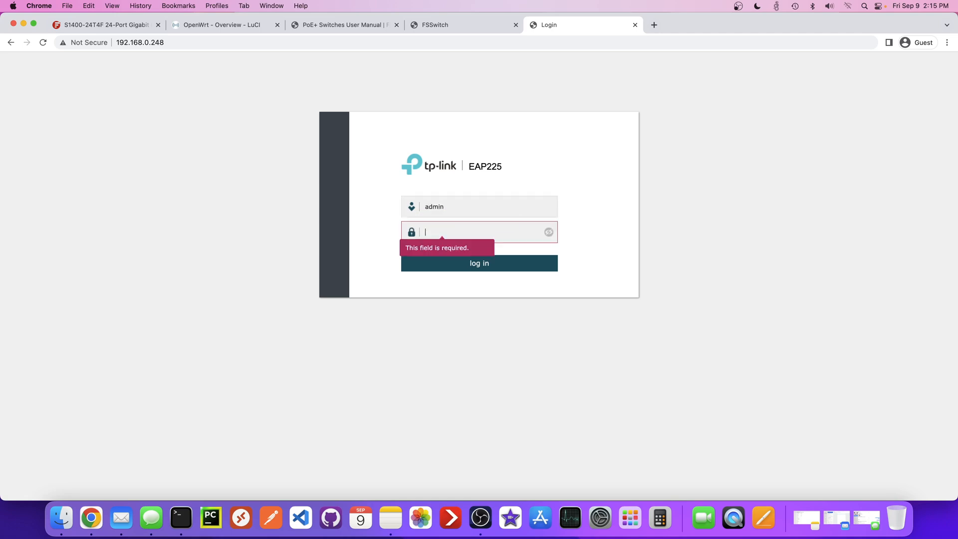
{"action": "left_click", "coordinate": [479, 263]}
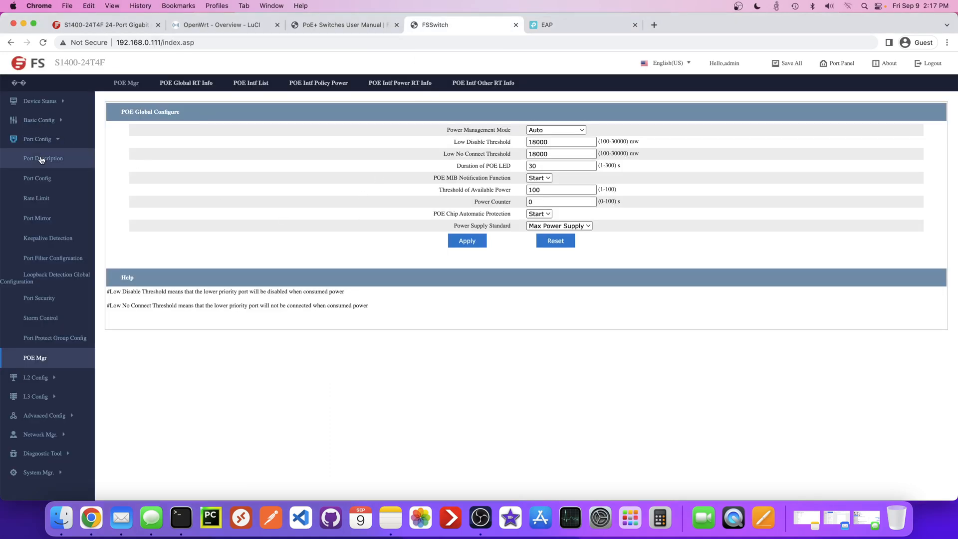
Step: Show the Interface State table with ports g0/1 through g0/4 connected
{"action": "left_click", "coordinate": [40, 101]}
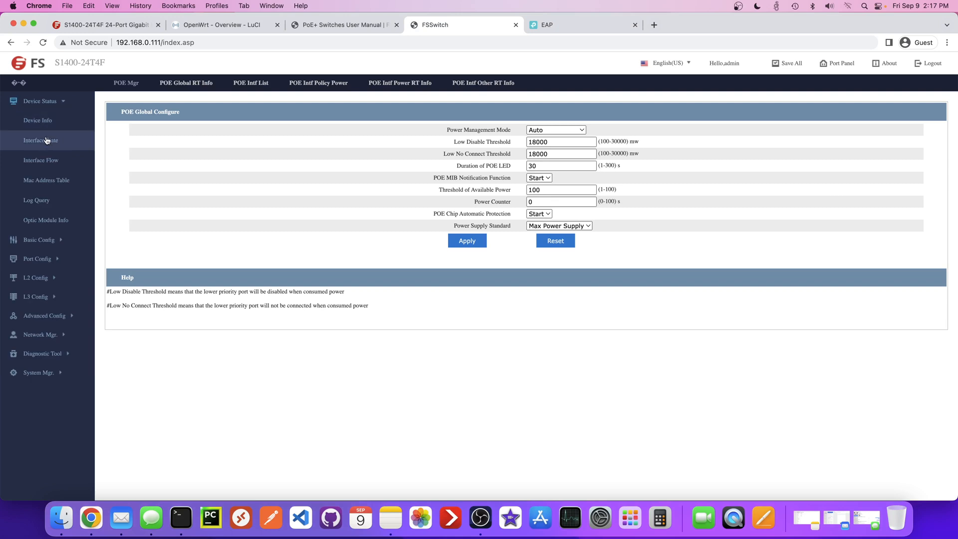
{"action": "left_click", "coordinate": [40, 140]}
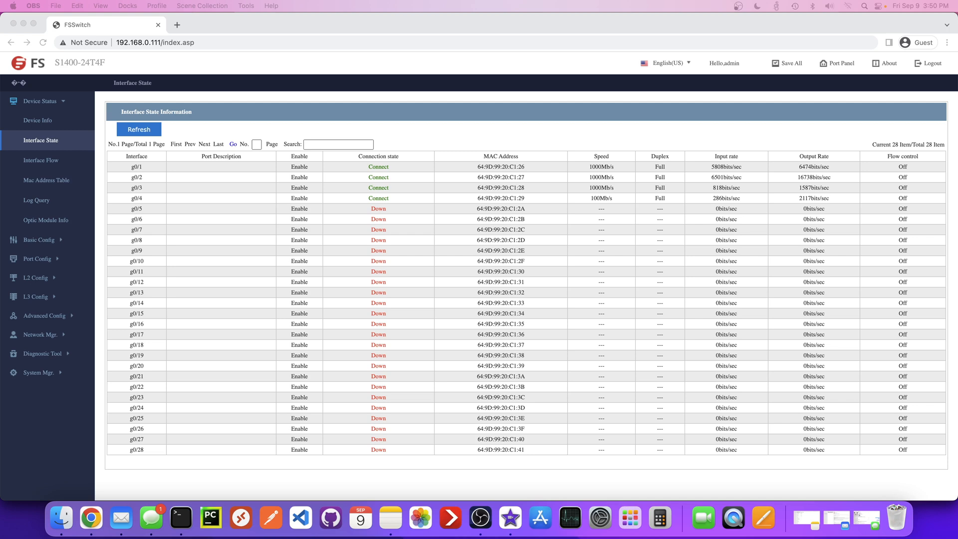
{"action": "mouse_move", "coordinate": [3, 125]}
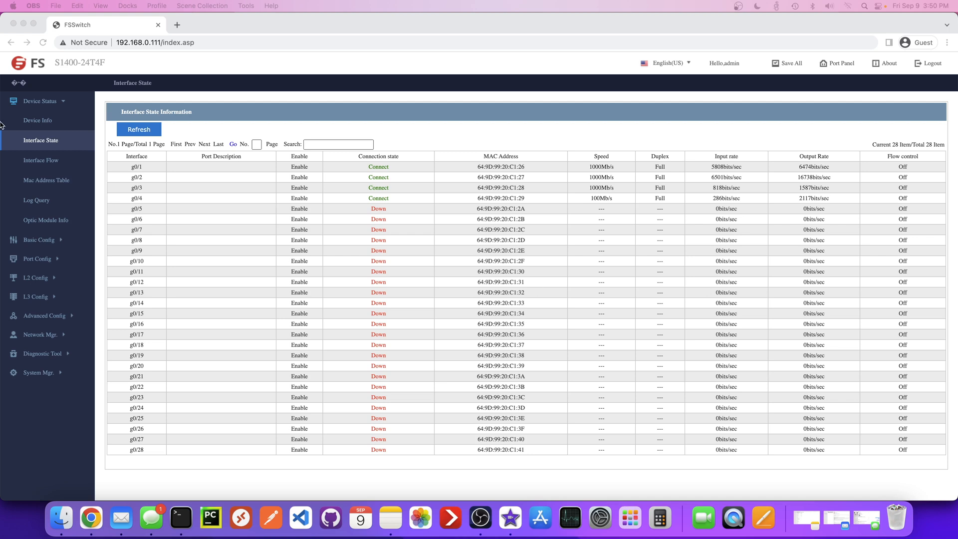
{"action": "mouse_move", "coordinate": [92, 188]}
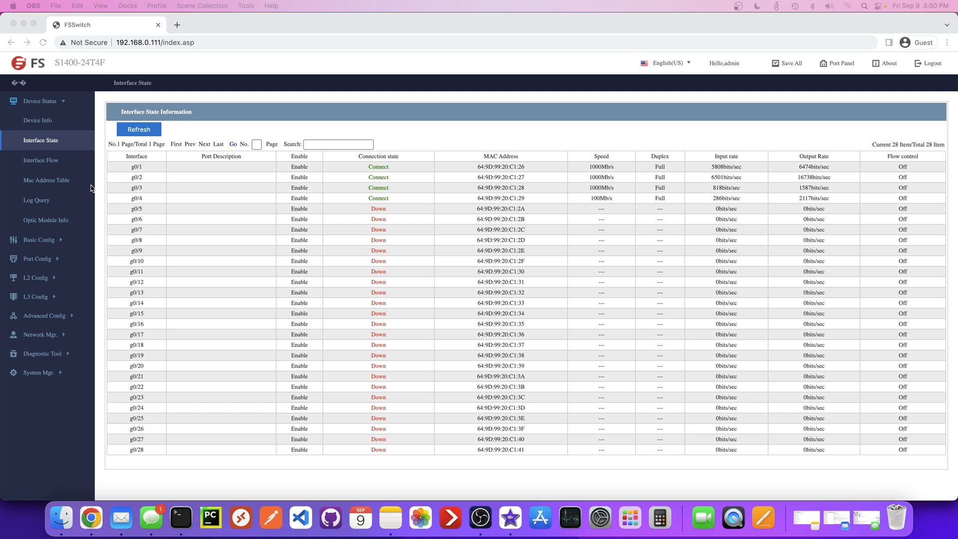
{"action": "mouse_move", "coordinate": [52, 167]}
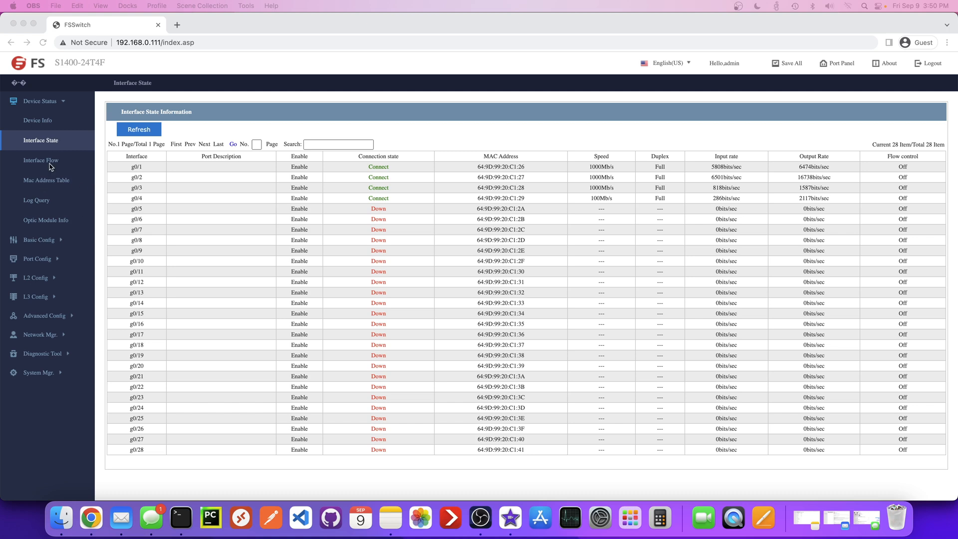
{"action": "mouse_move", "coordinate": [65, 198]}
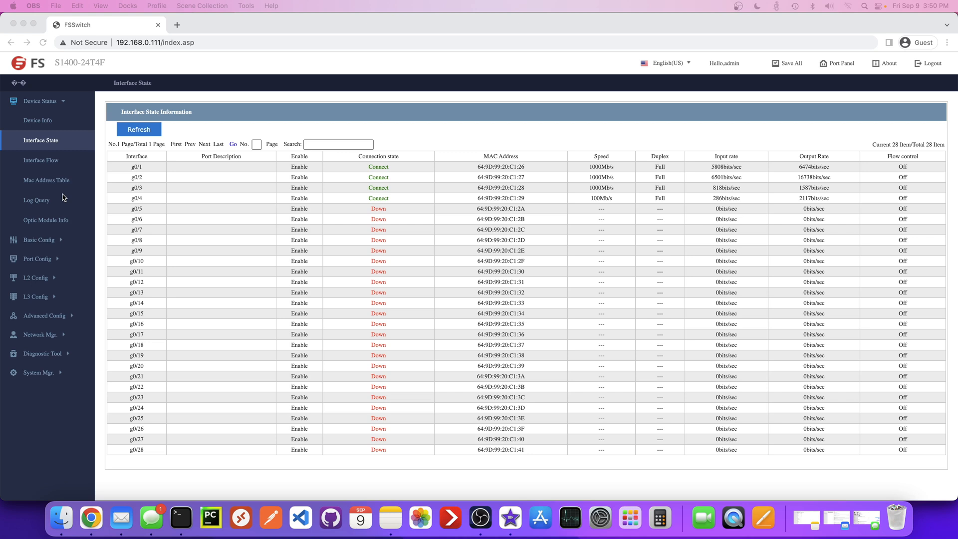